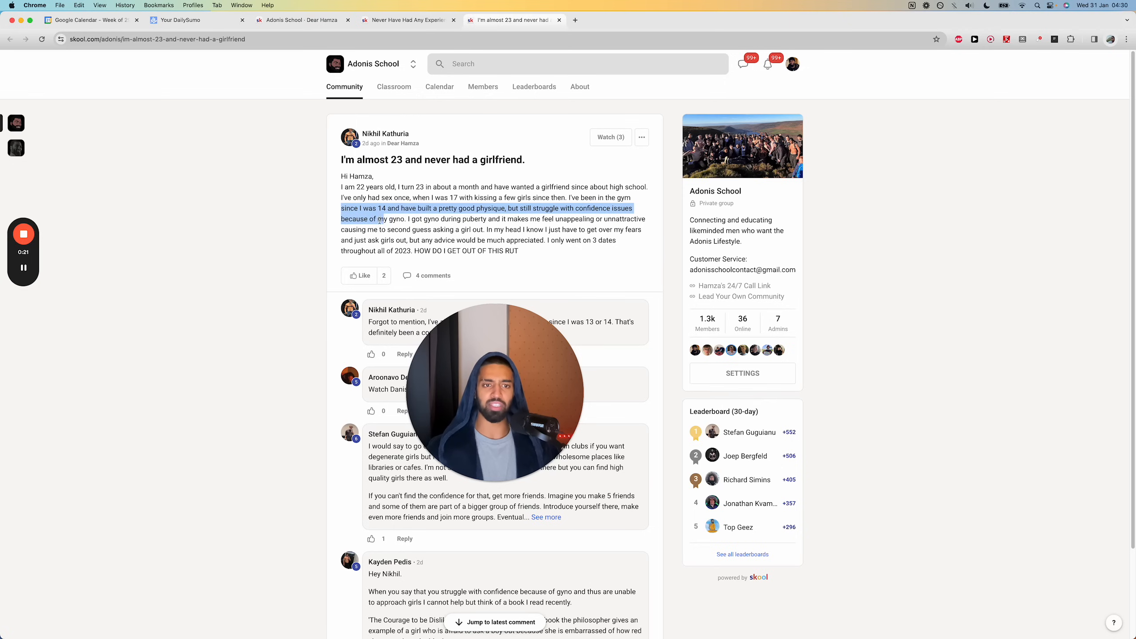
- Open the Dear Hamza feed and scroll through its posts
left_click(409, 221)
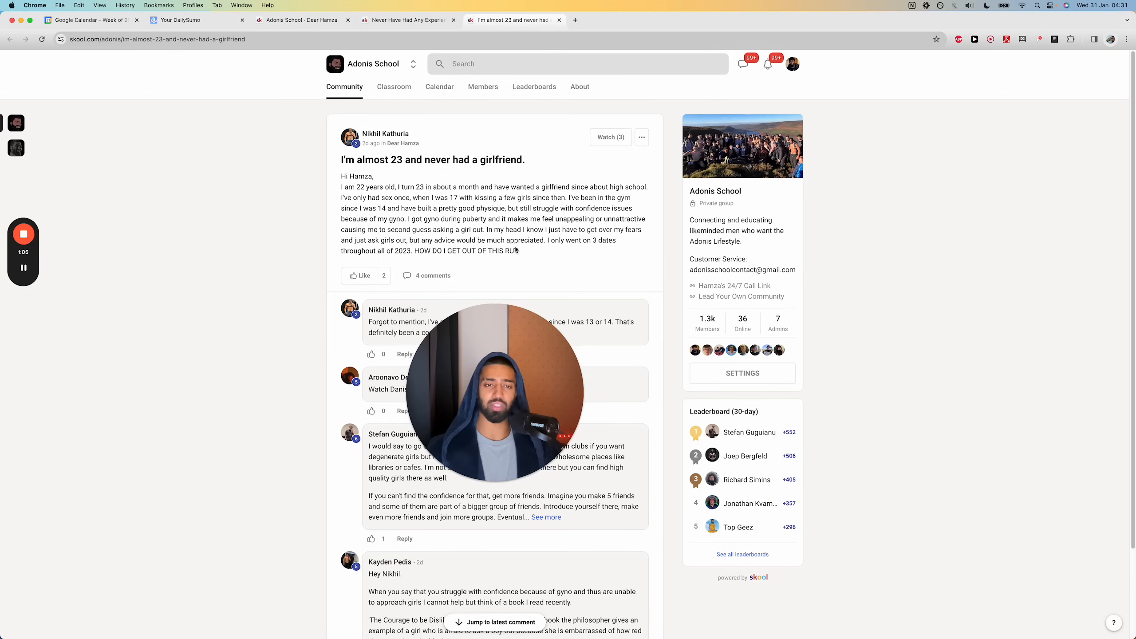
mouse_move(483, 262)
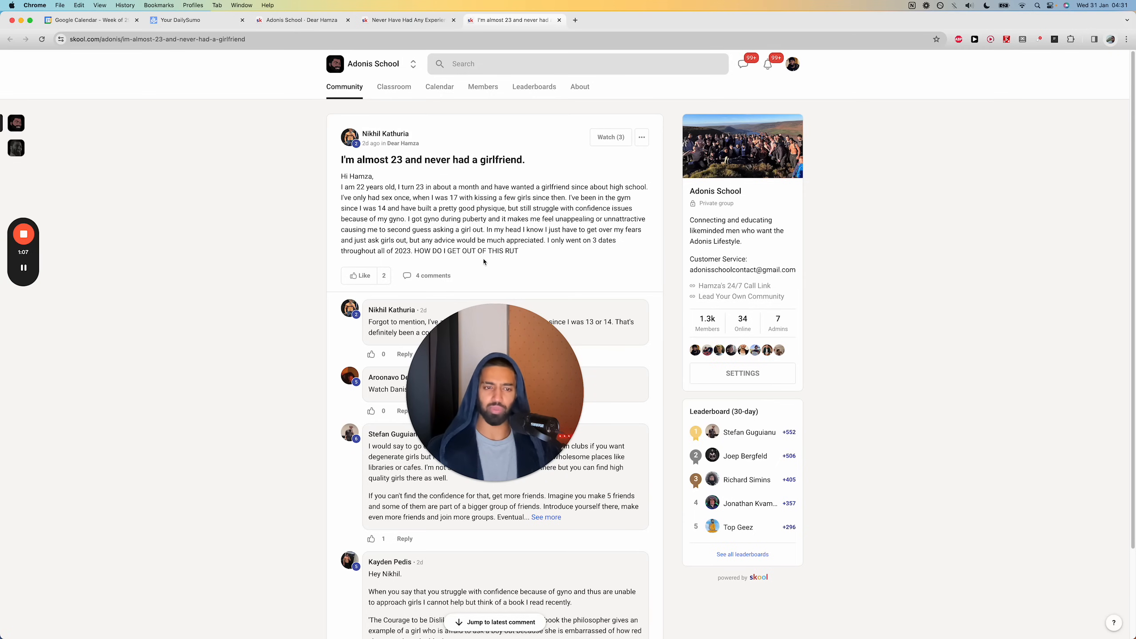
scroll("down", 3)
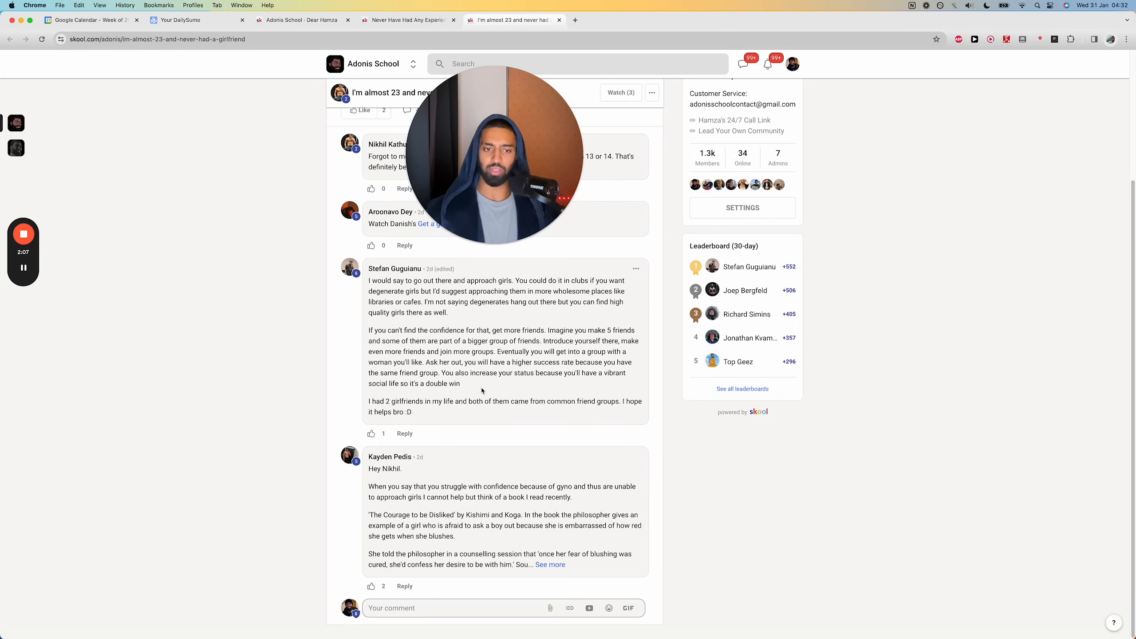
mouse_move(518, 424)
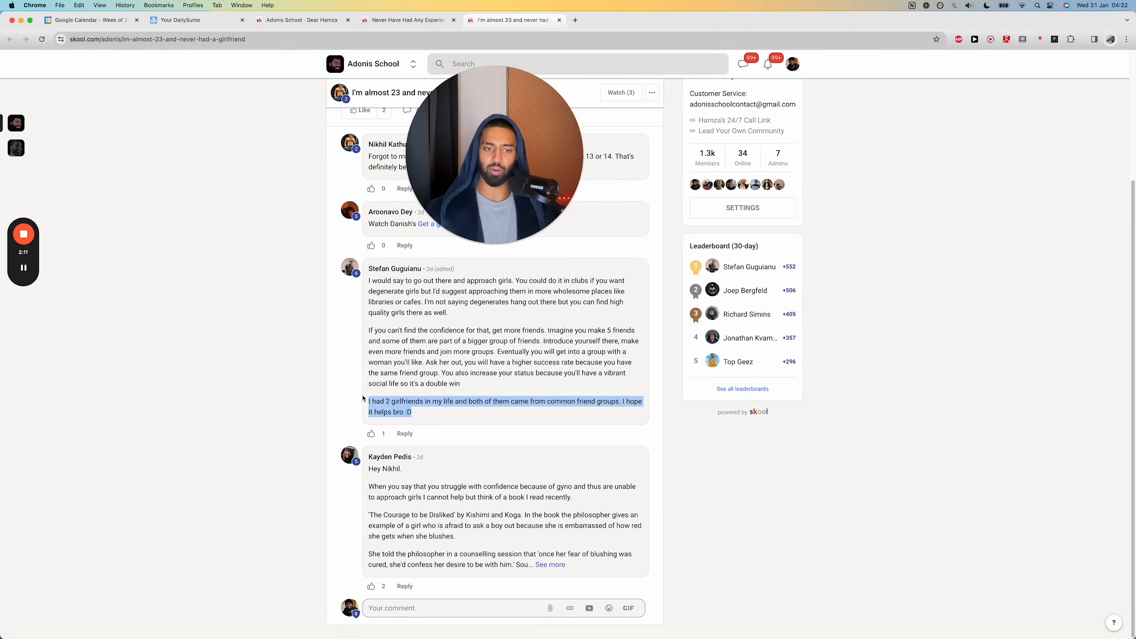
scroll("down", 3)
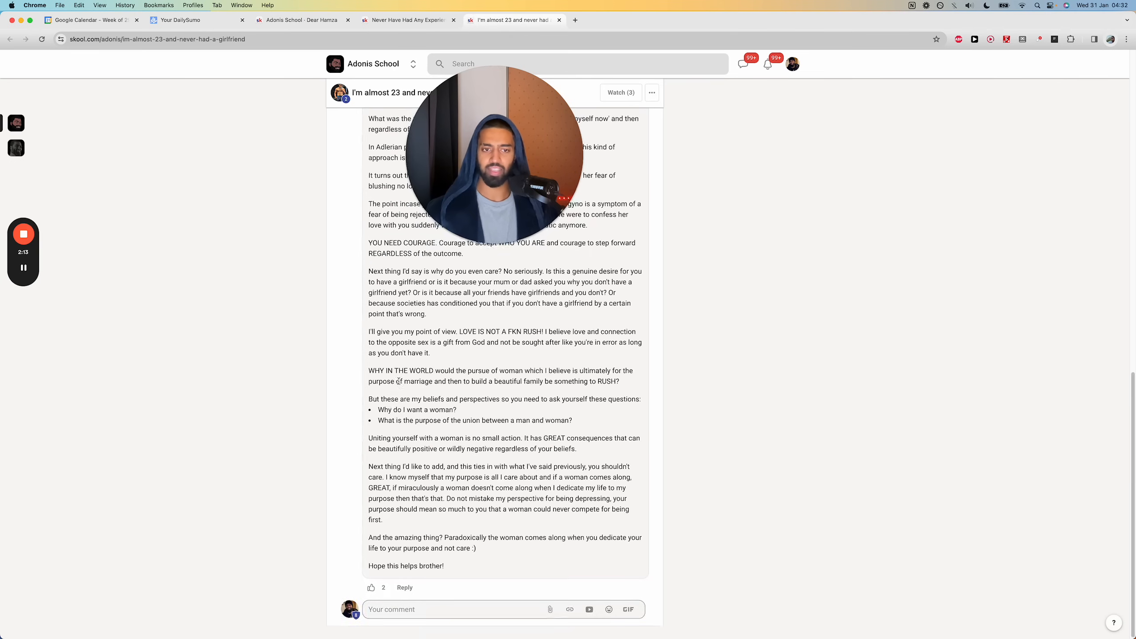
scroll("up", 3)
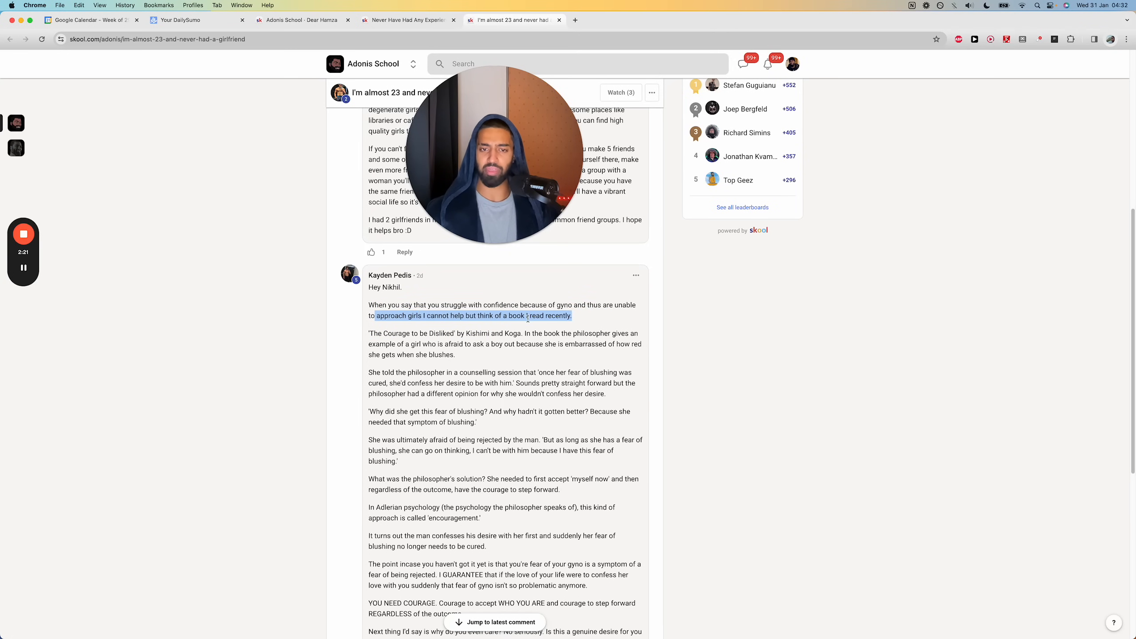
scroll("down", 3)
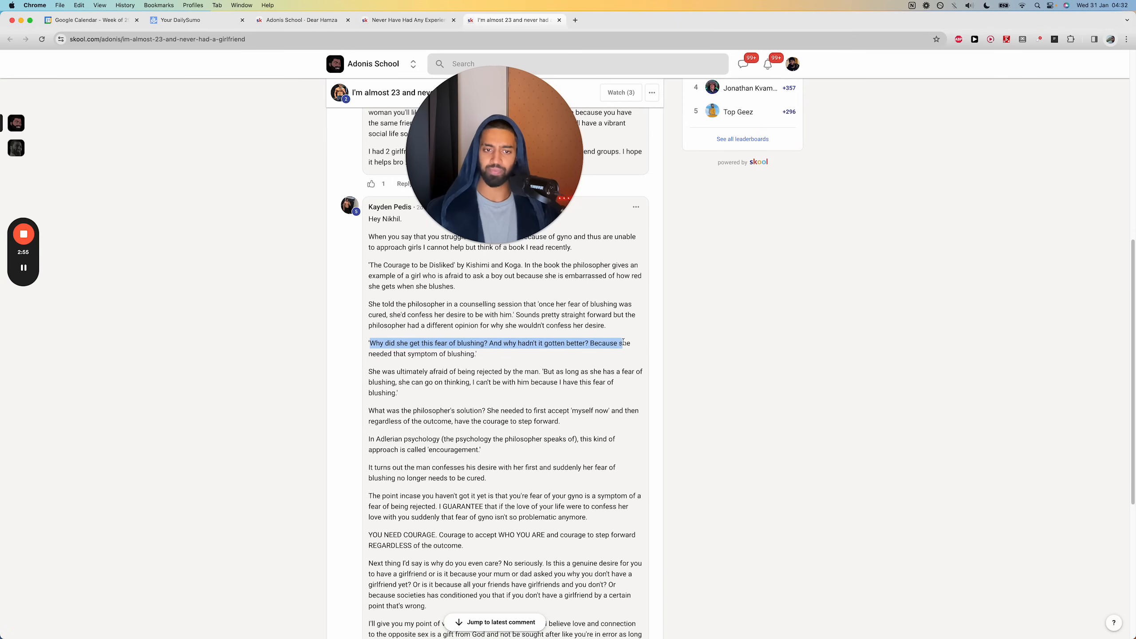
- Select an item in the feed and scroll further down the posts
left_click(480, 358)
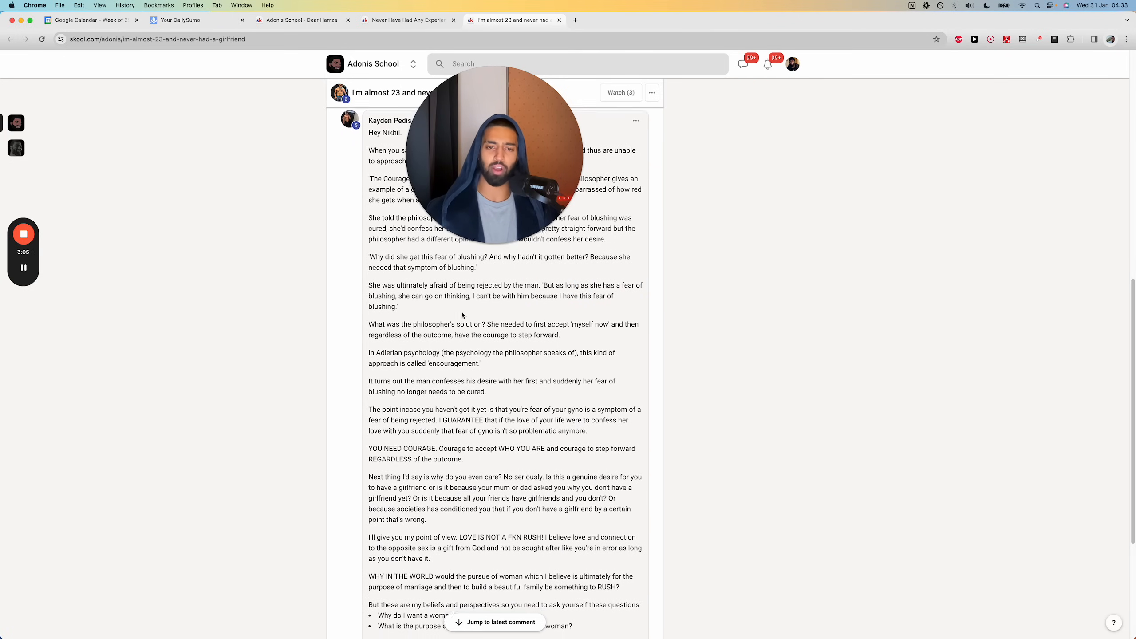
scroll("down", 3)
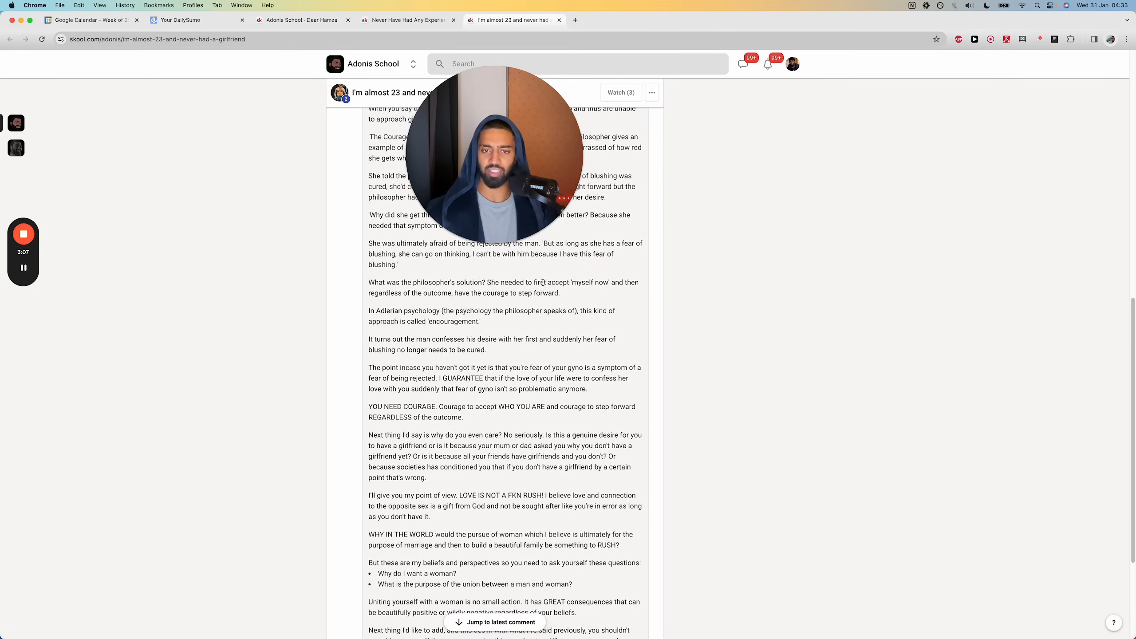
scroll("down", 3)
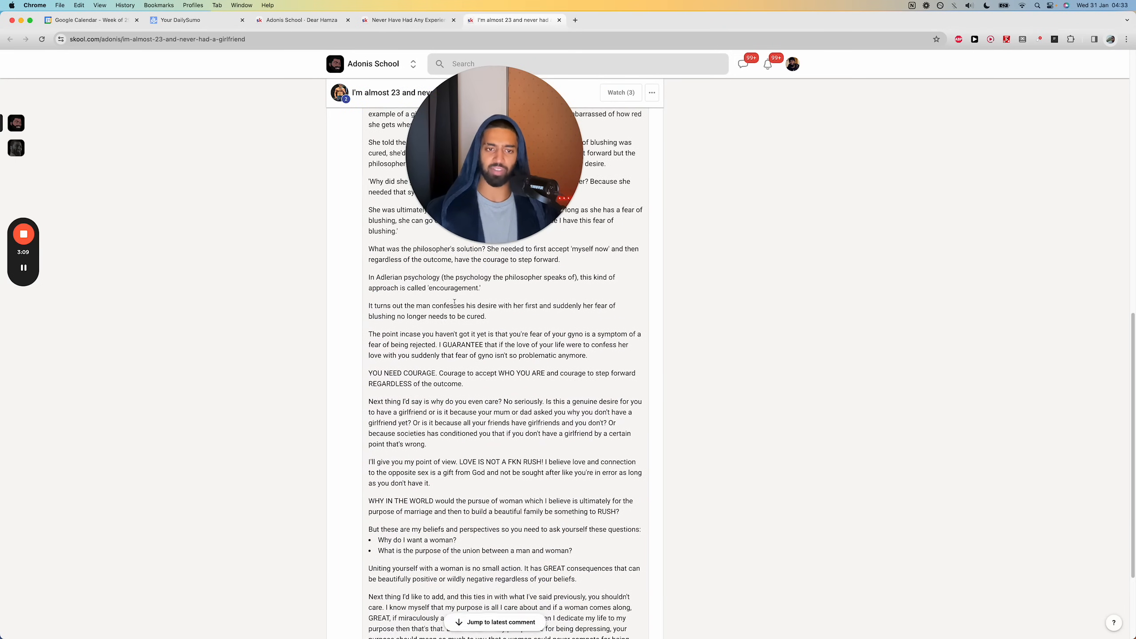
scroll("down", 3)
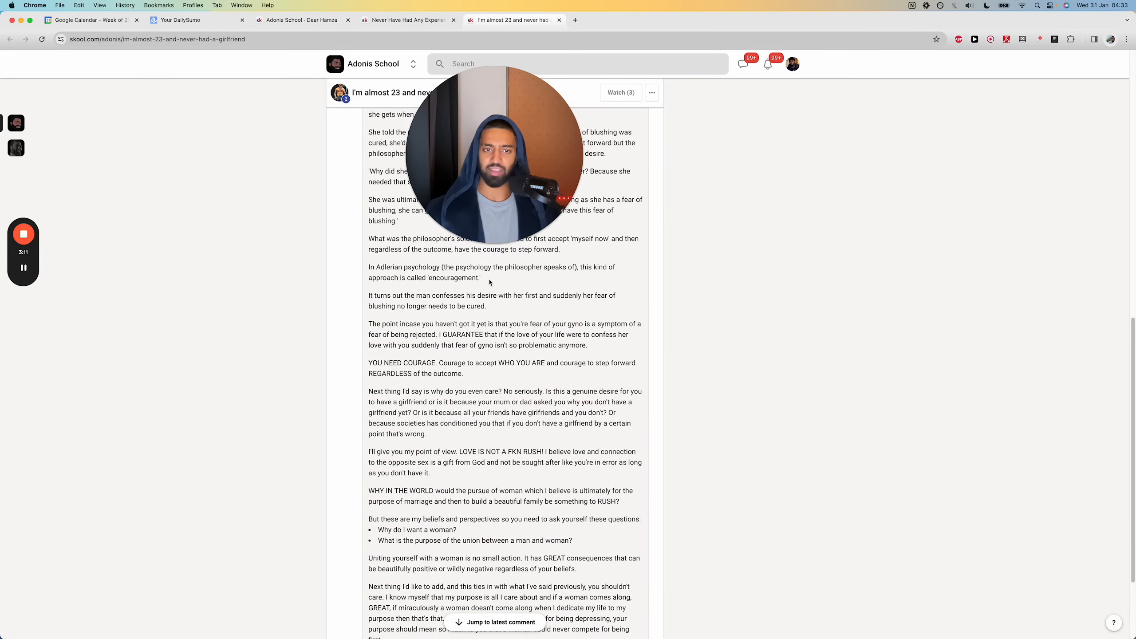
scroll("down", 3)
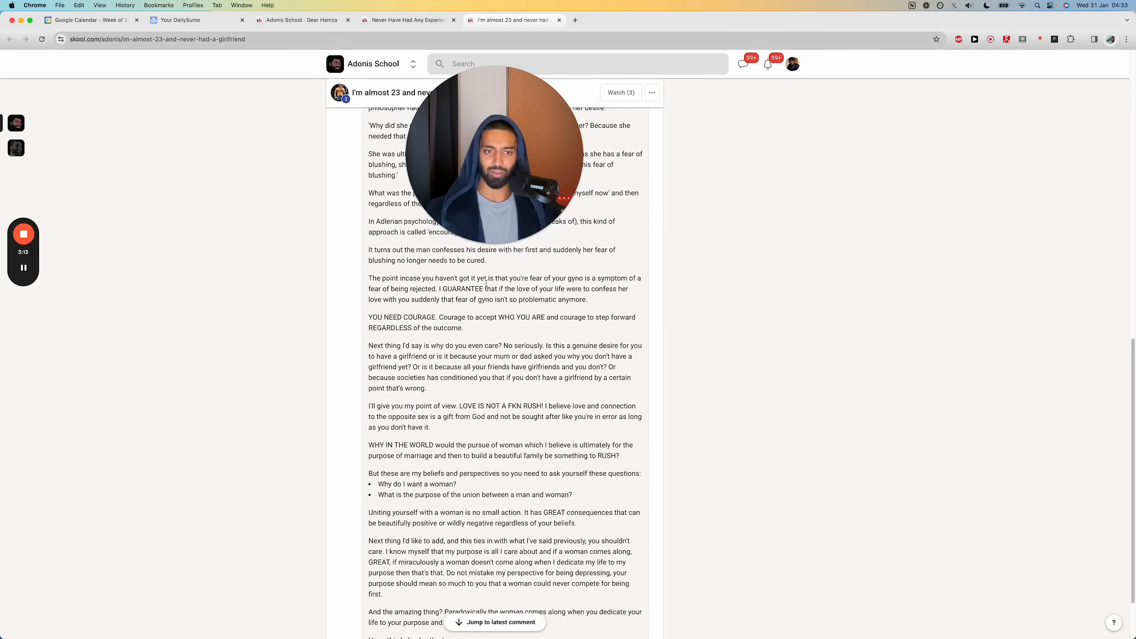
scroll("down", 3)
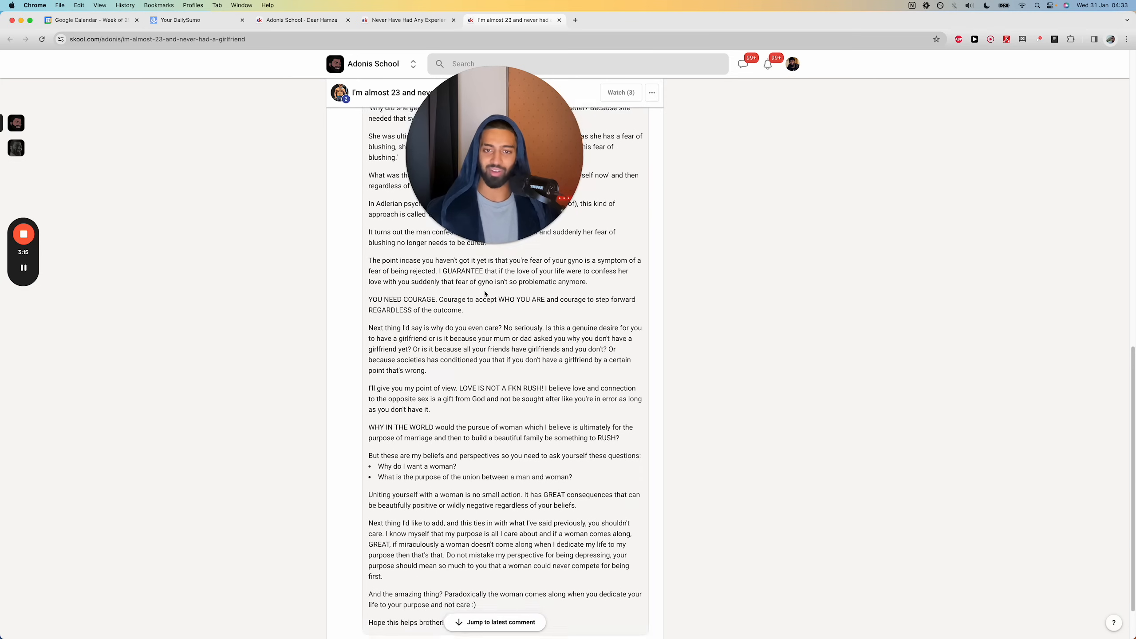
scroll("down", 3)
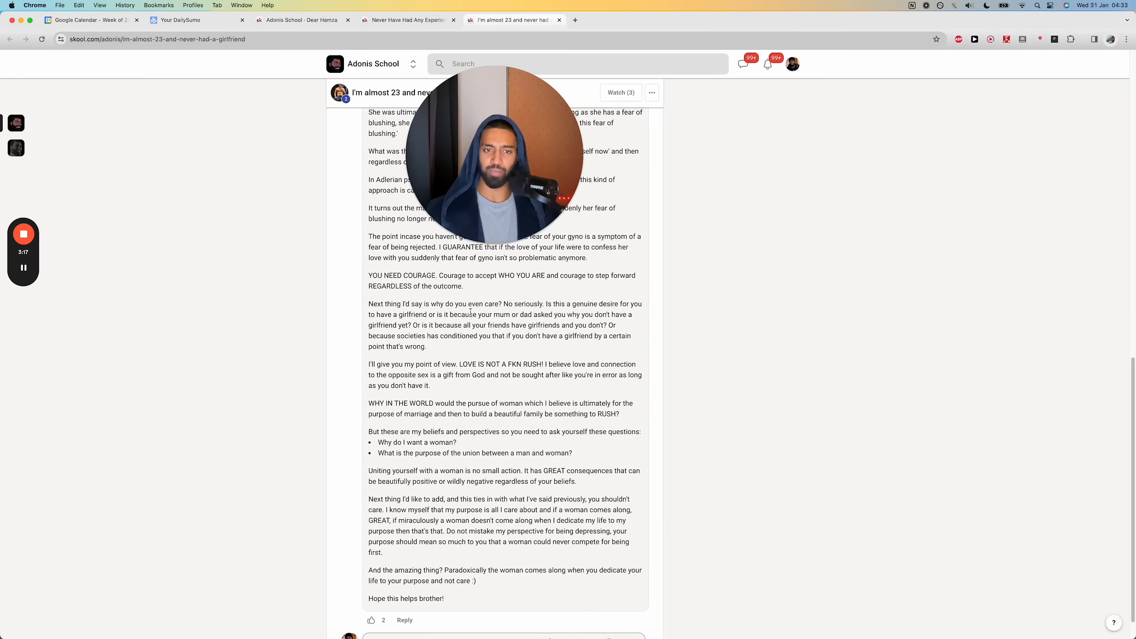
scroll("down", 3)
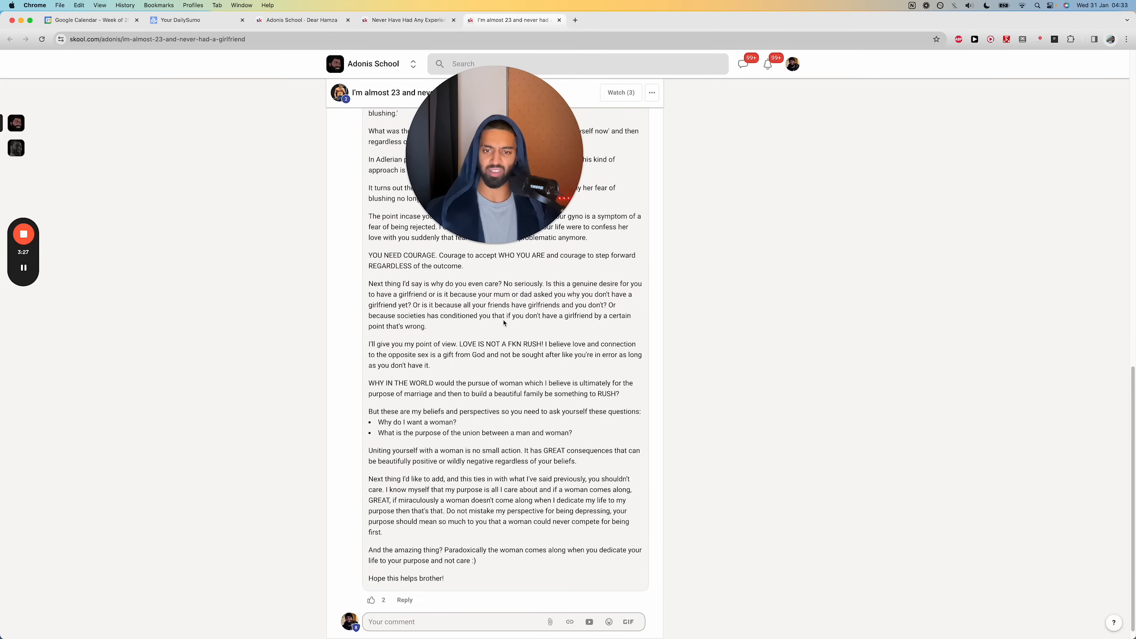
scroll("down", 3)
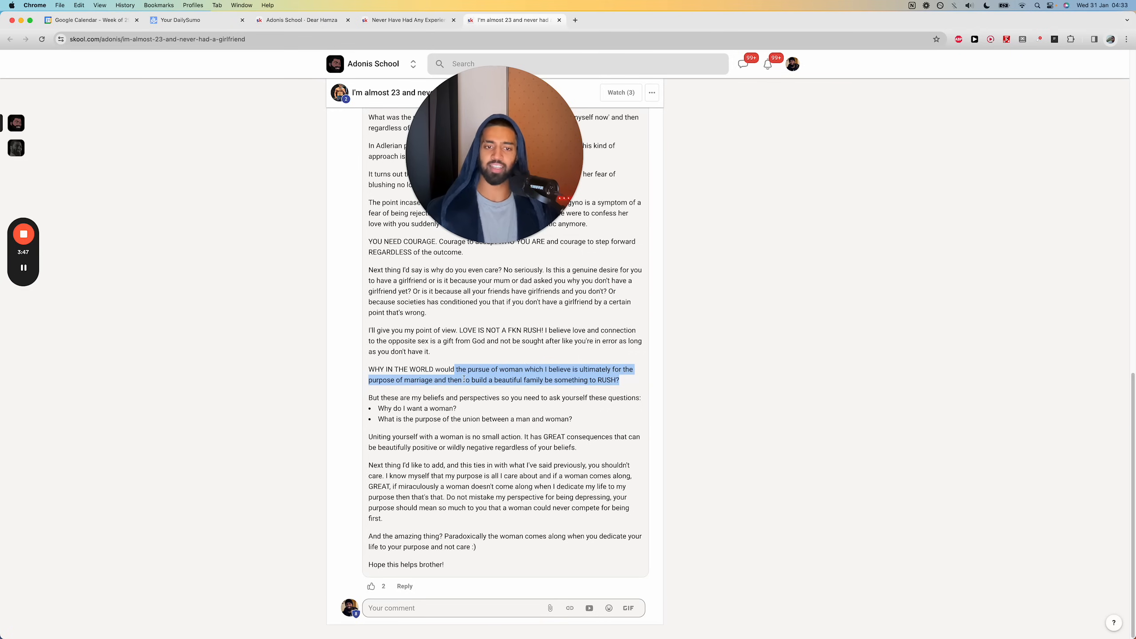
- Review another feed item, dismiss the filter and sort popup, and open Adonis Gang's classroom
left_click(626, 380)
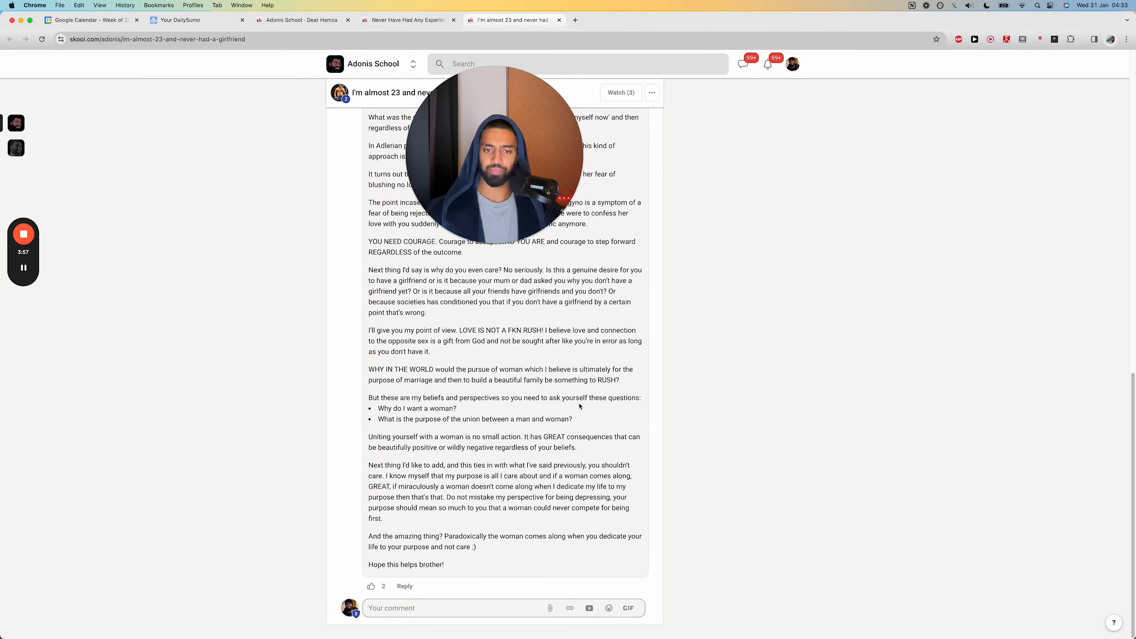
mouse_move(458, 576)
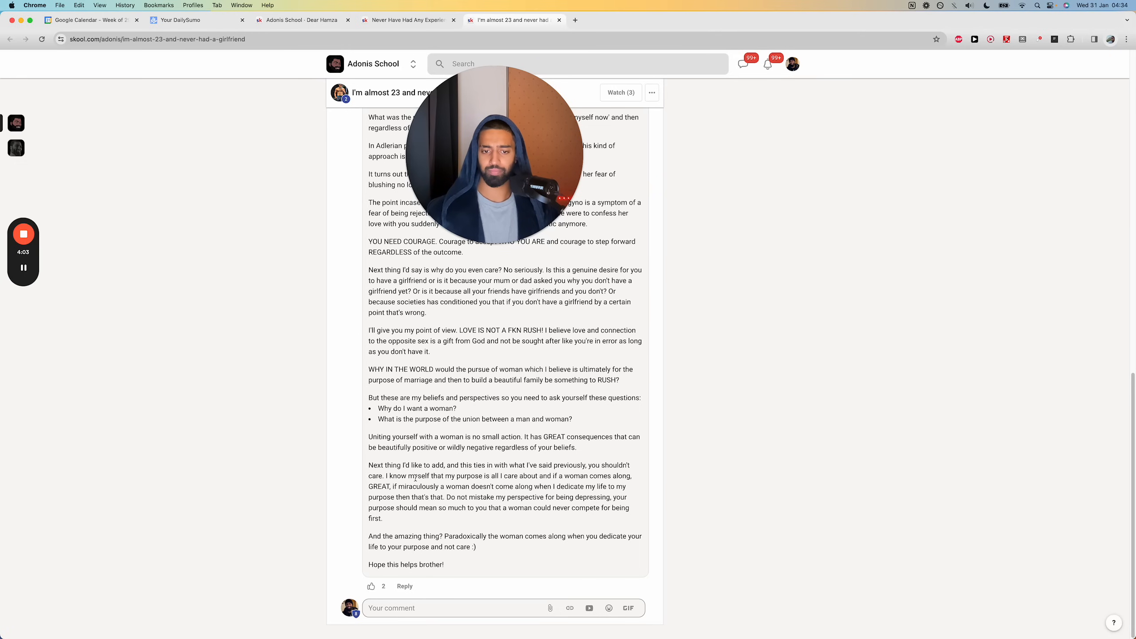
scroll("up", 3)
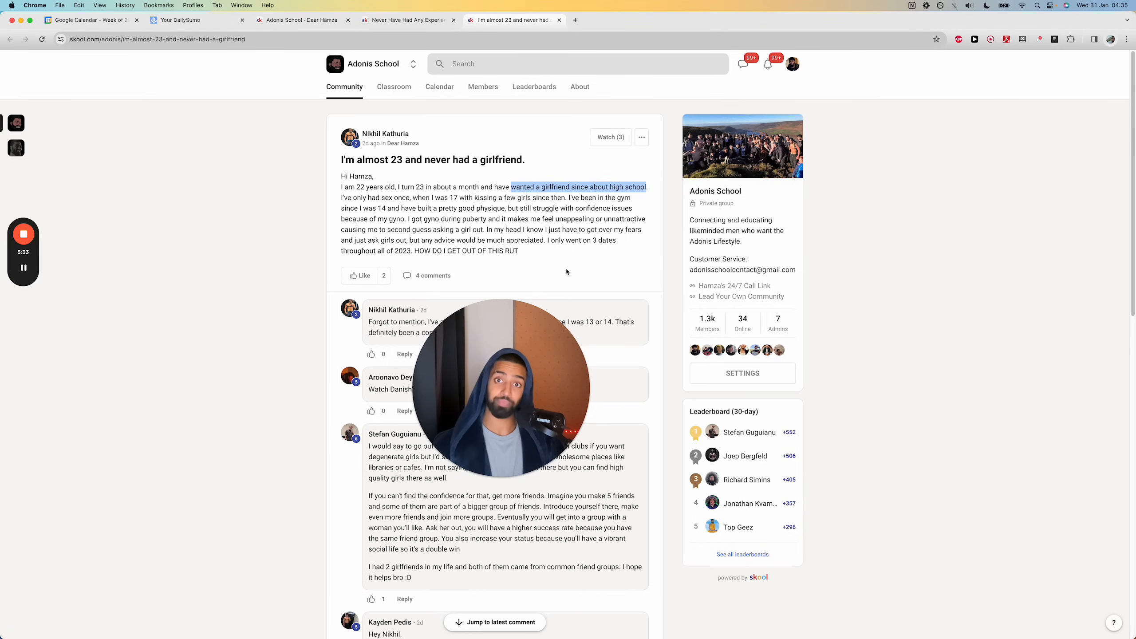
mouse_move(571, 268)
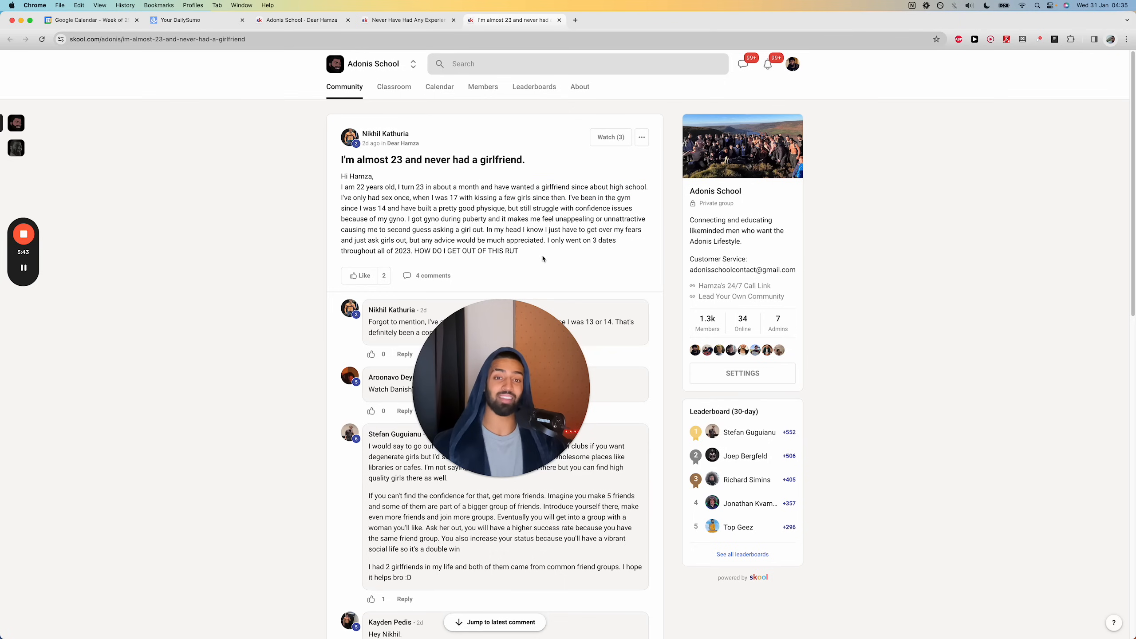
mouse_move(523, 293)
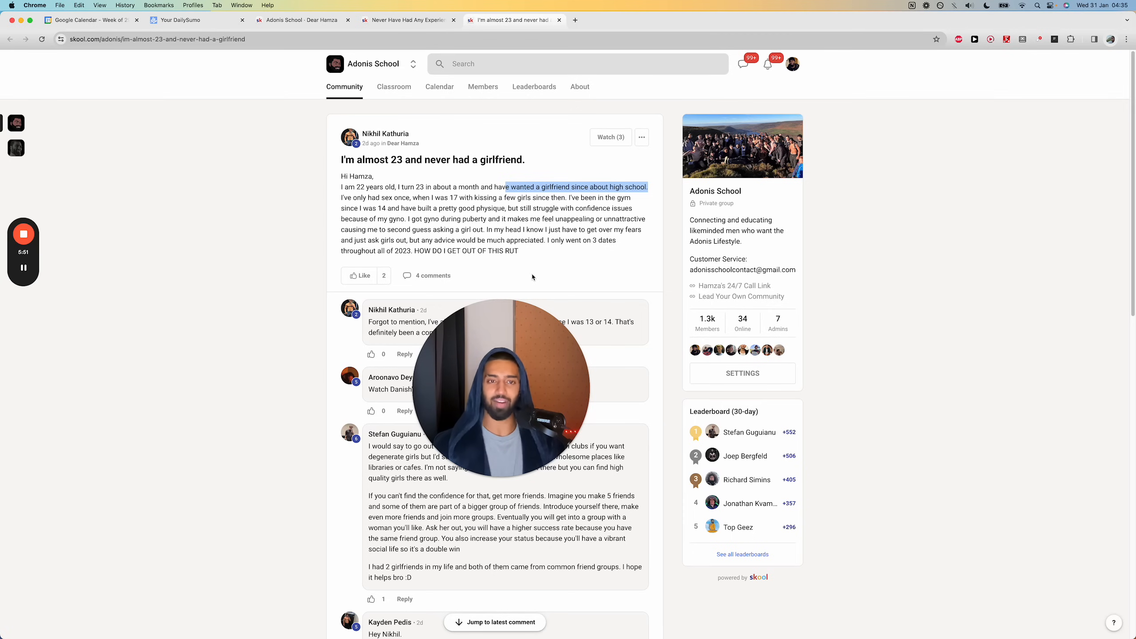
mouse_move(529, 264)
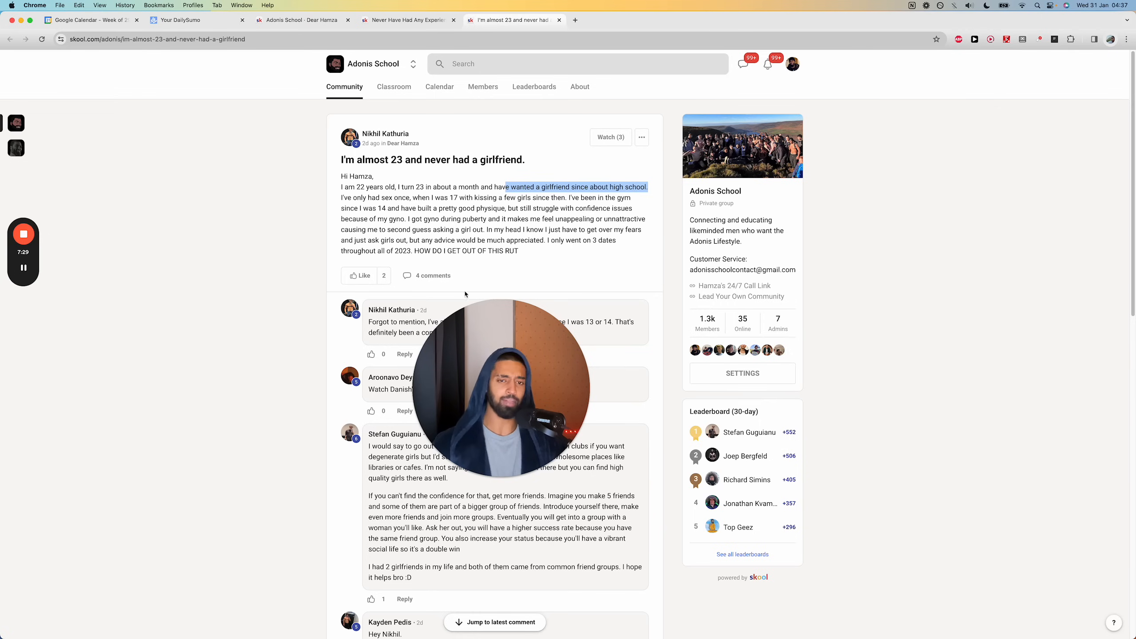
scroll("down", 3)
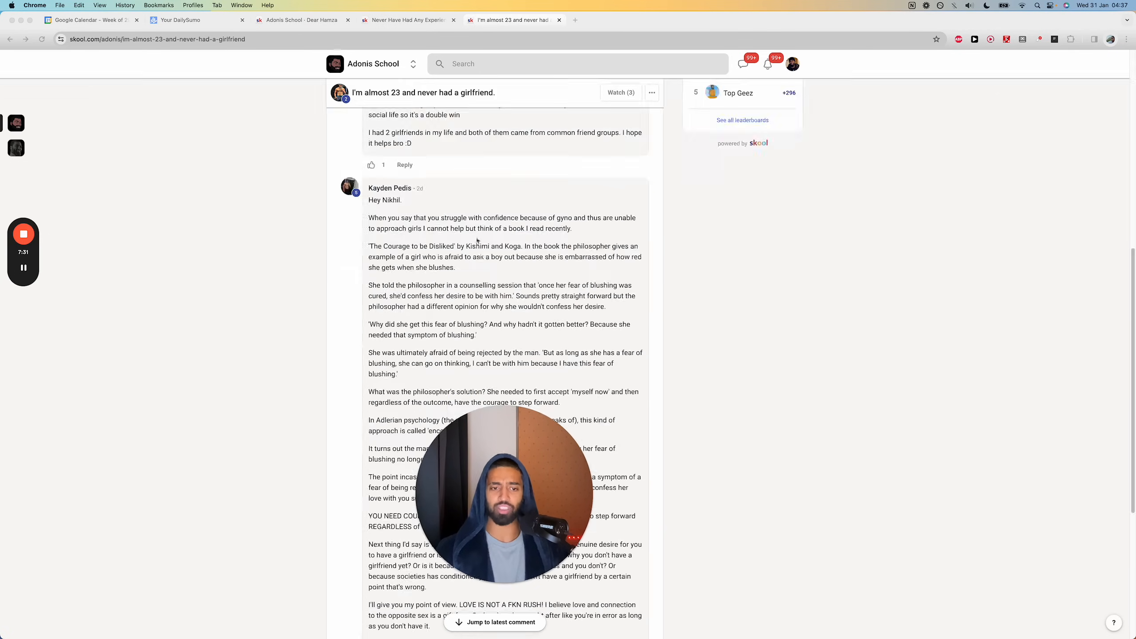
scroll("up", 3)
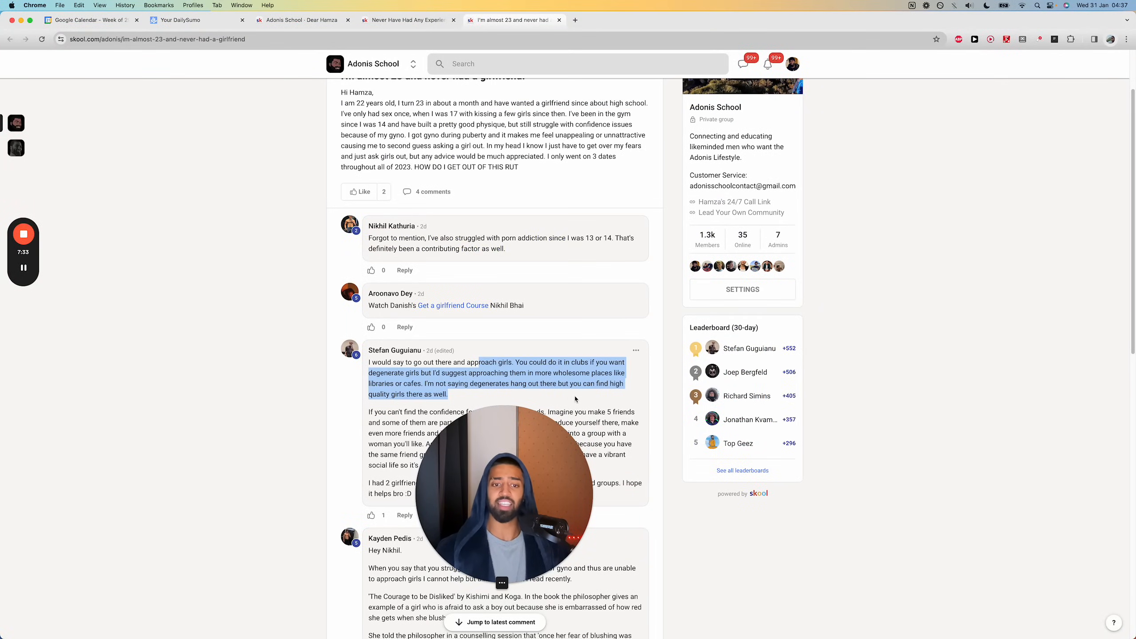
scroll("down", 3)
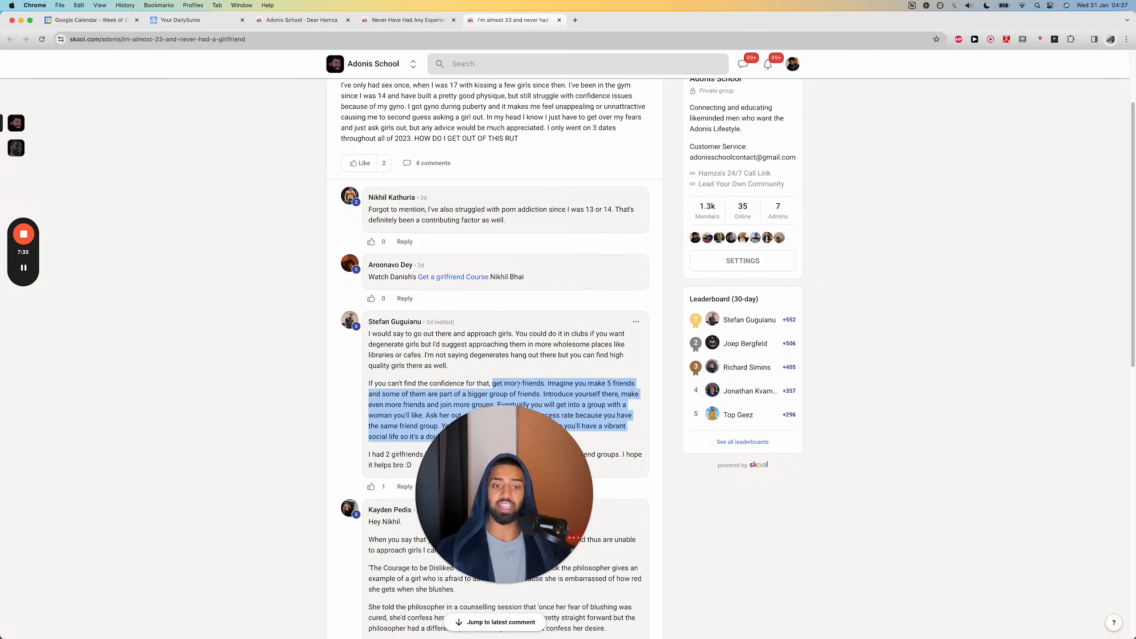
scroll("up", 3)
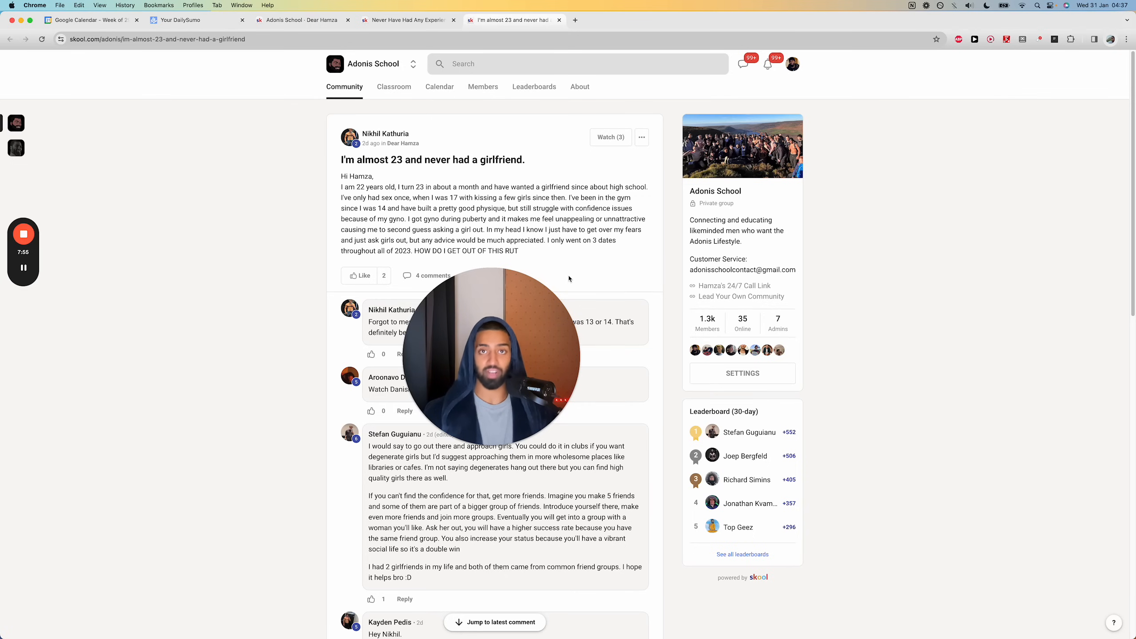
mouse_move(556, 282)
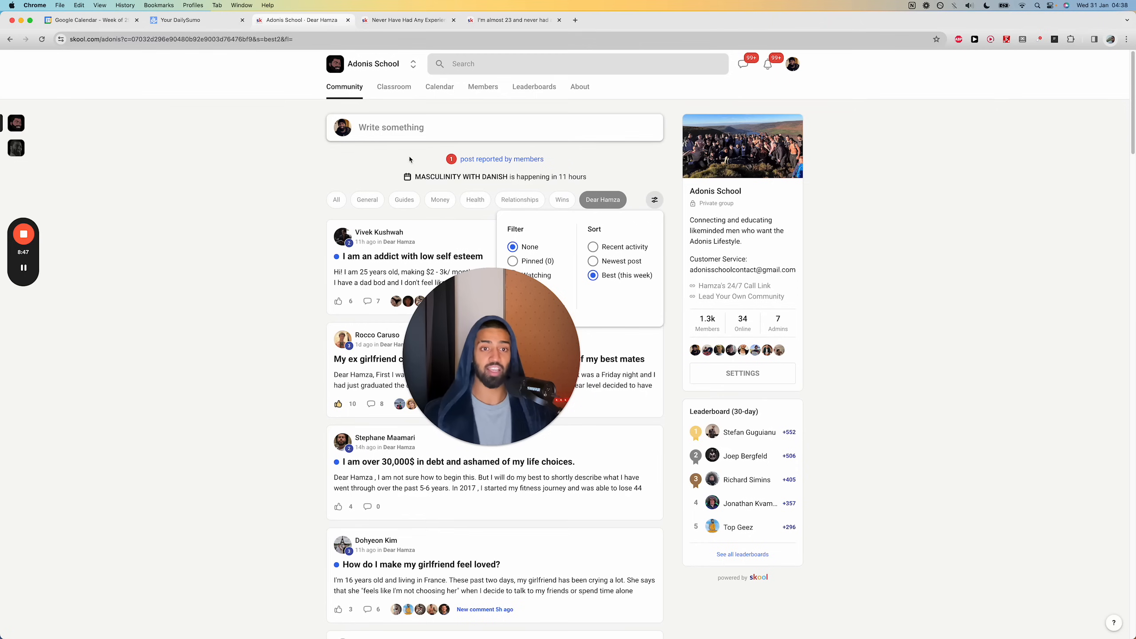
left_click(397, 140)
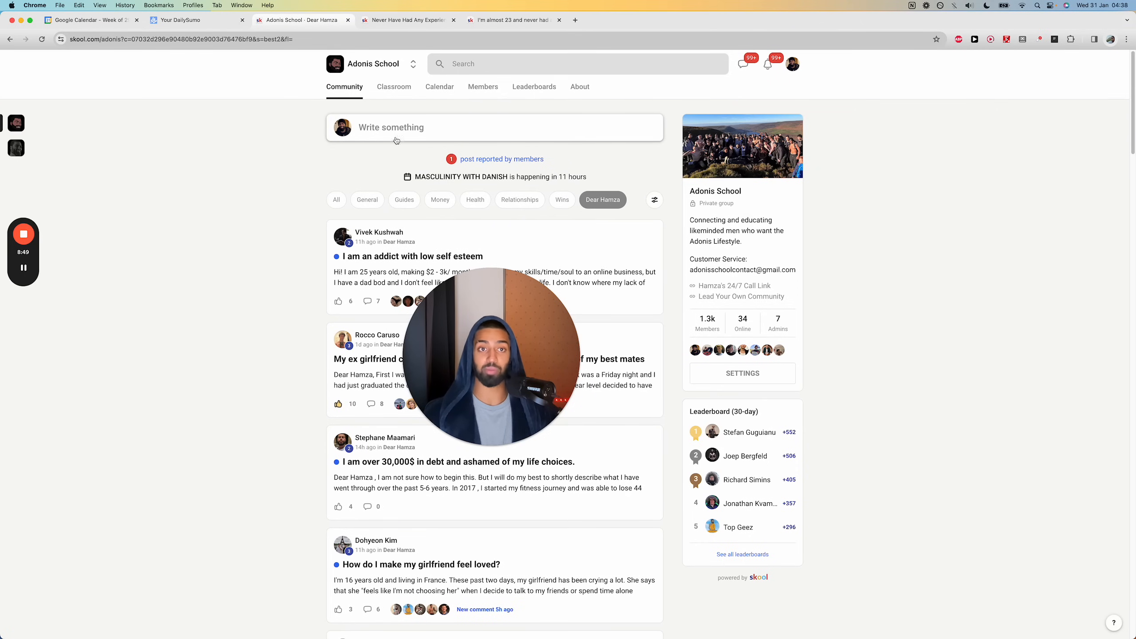
left_click(394, 86)
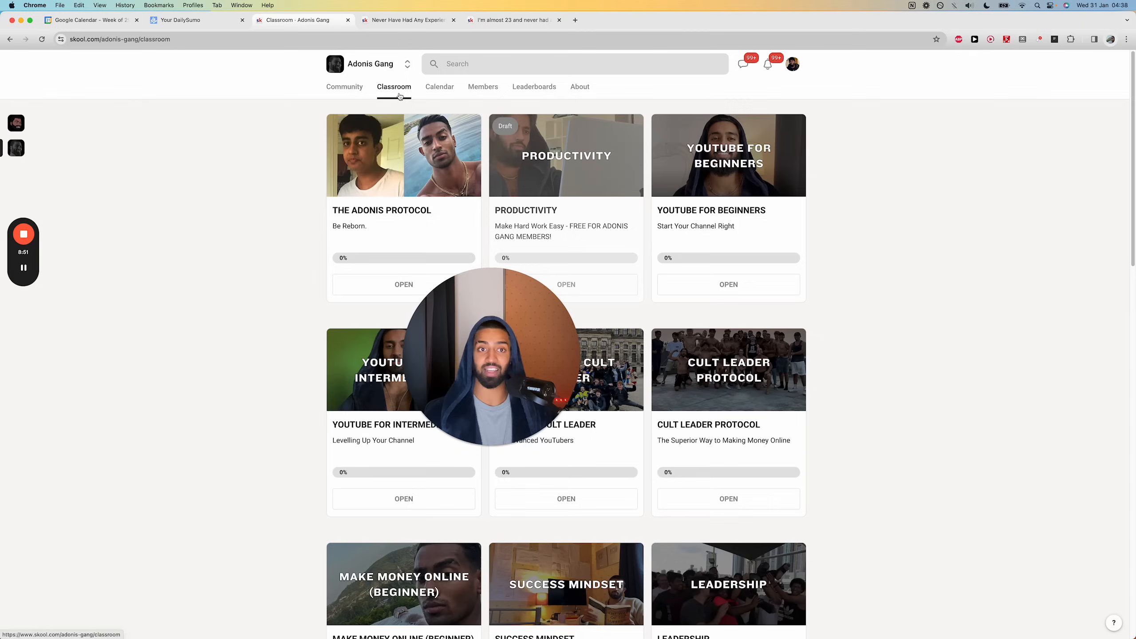
- View The Adonis Protocol's Weekly Adventure lesson, then switch back to the post tab
left_click(404, 284)
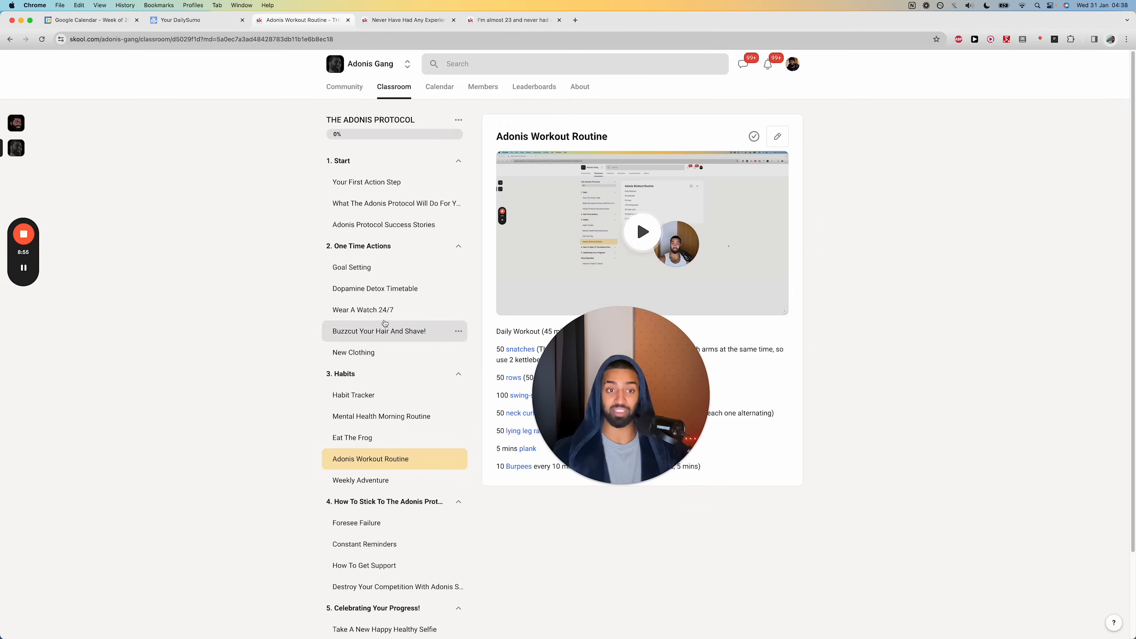
mouse_move(364, 544)
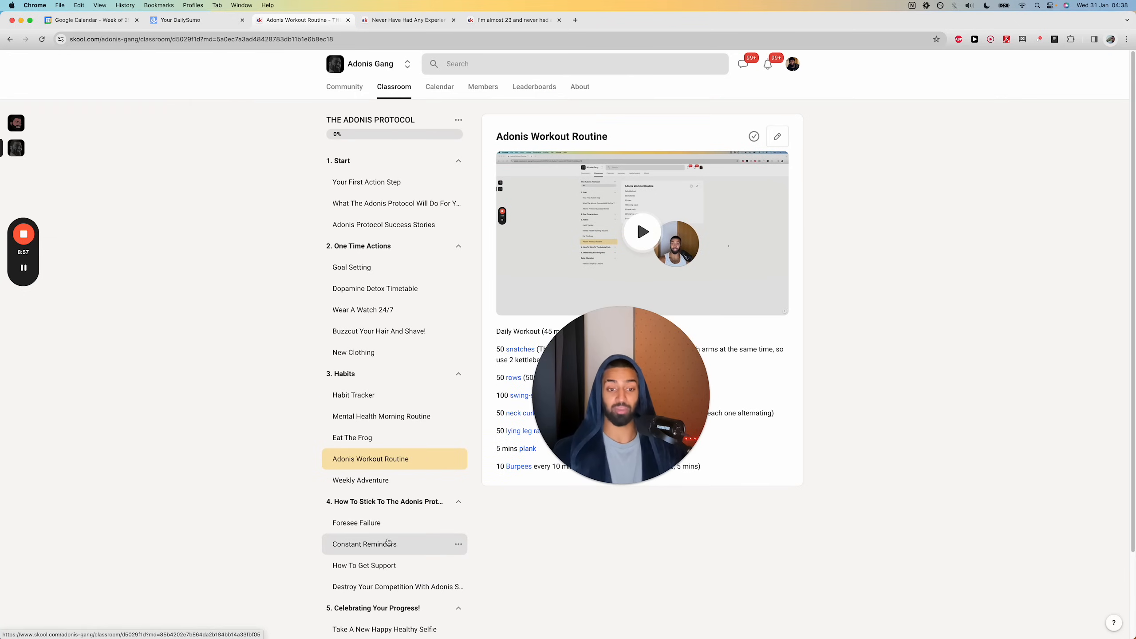
mouse_move(394, 416)
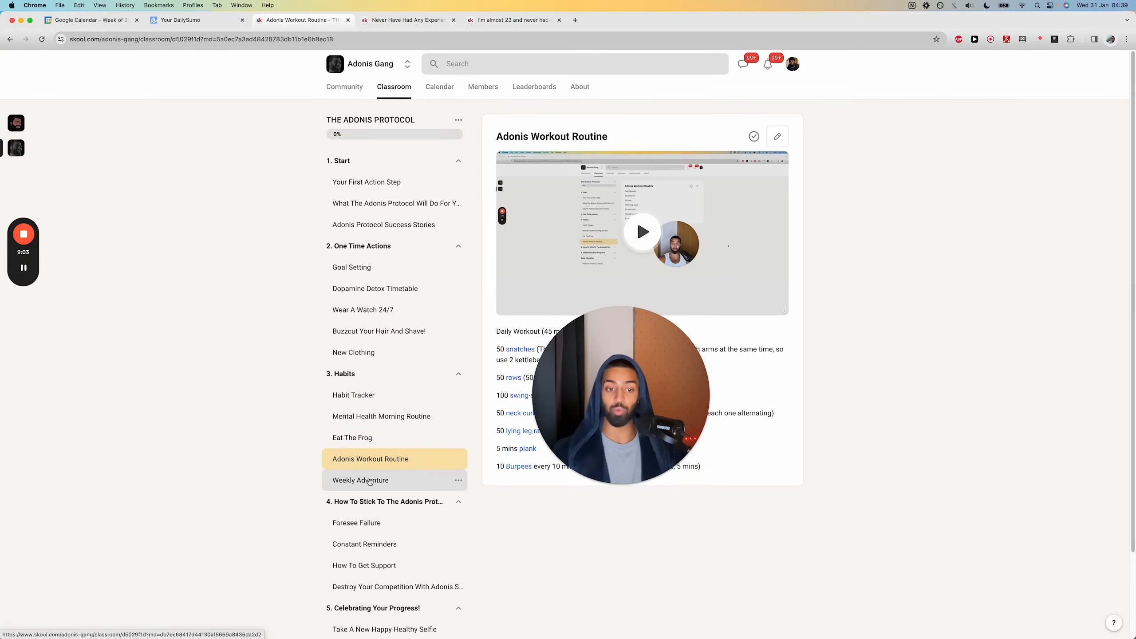
left_click(360, 479)
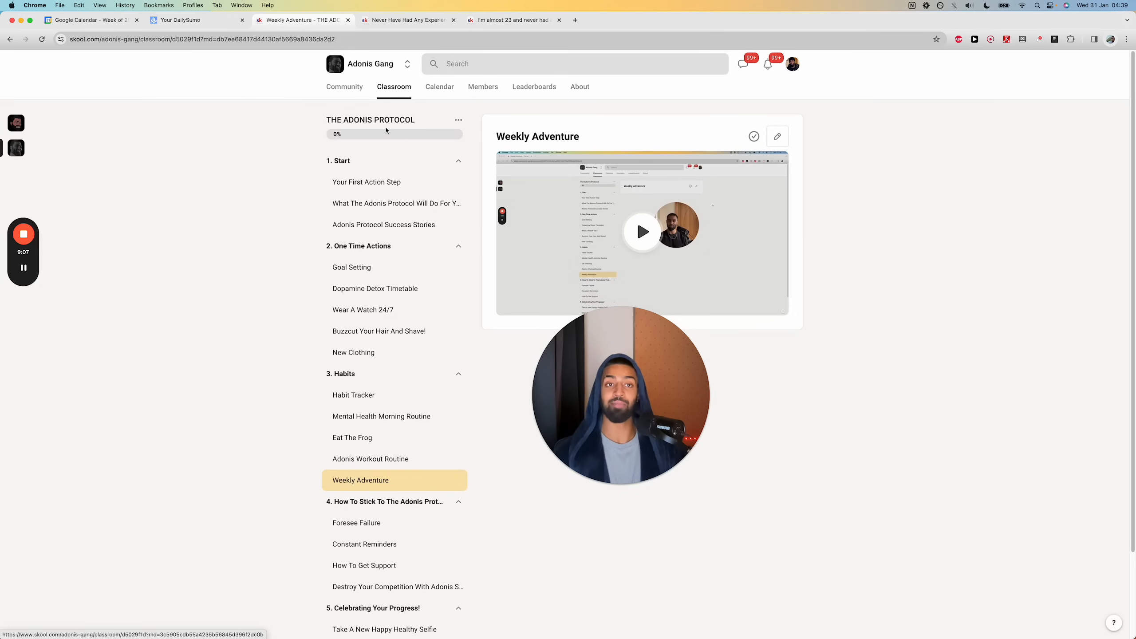
left_click(510, 19)
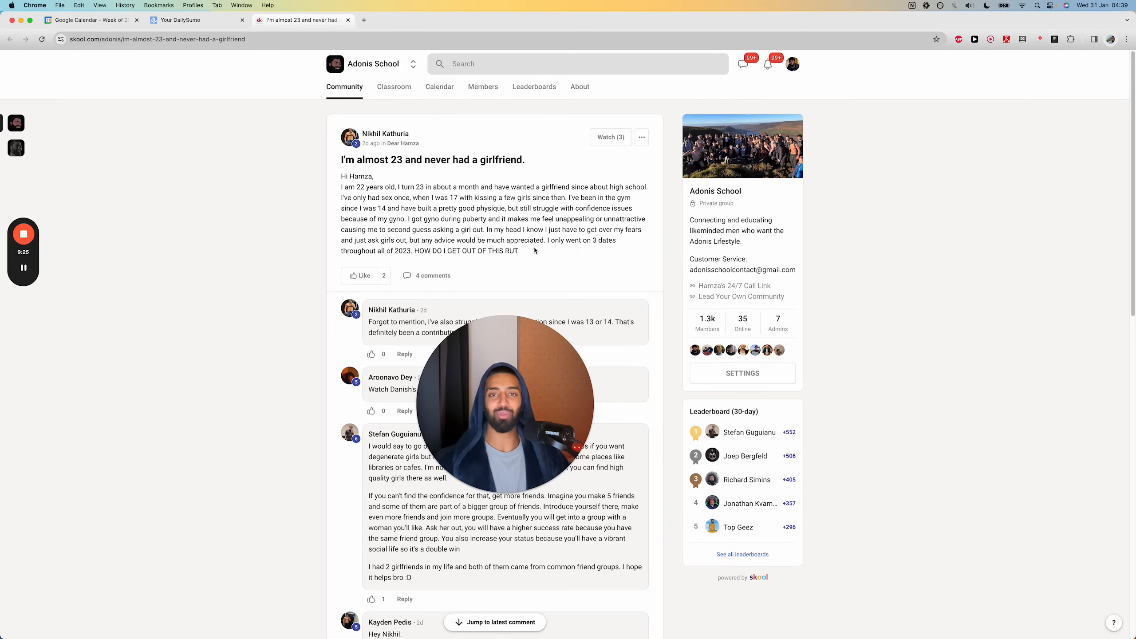
mouse_move(500, 260)
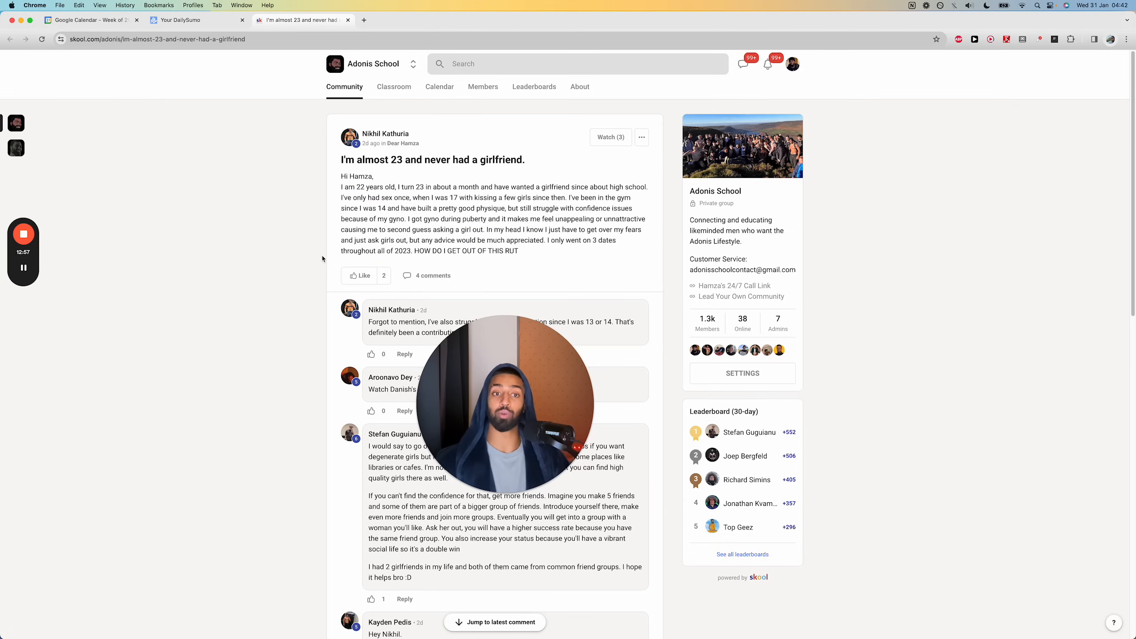
mouse_move(205, 296)
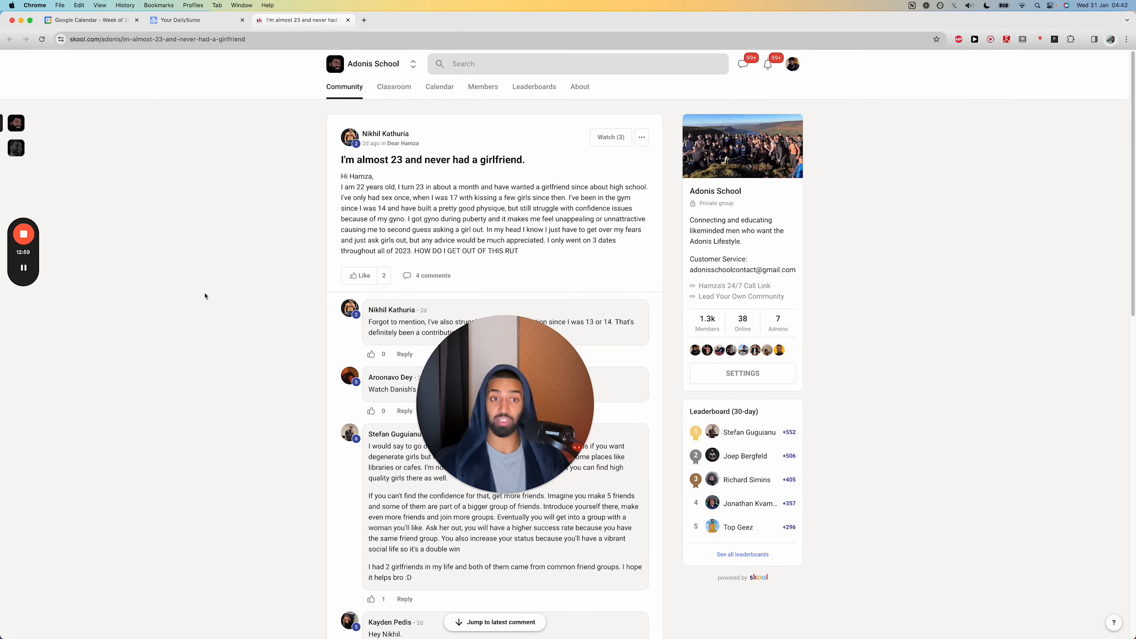
mouse_move(302, 226)
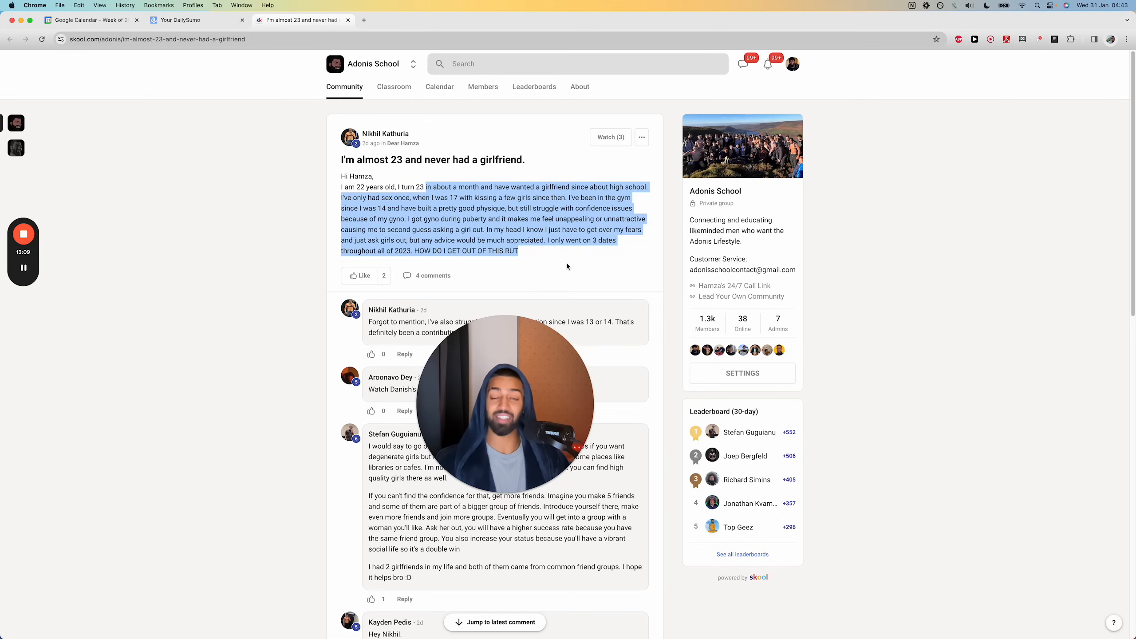
mouse_move(459, 290)
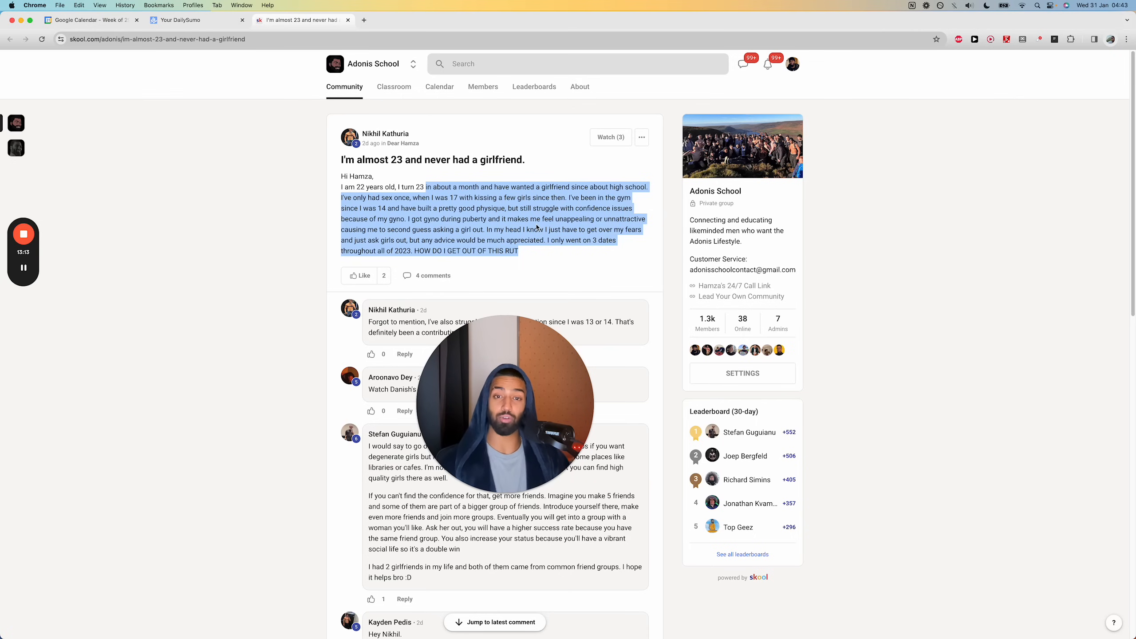
left_click(545, 294)
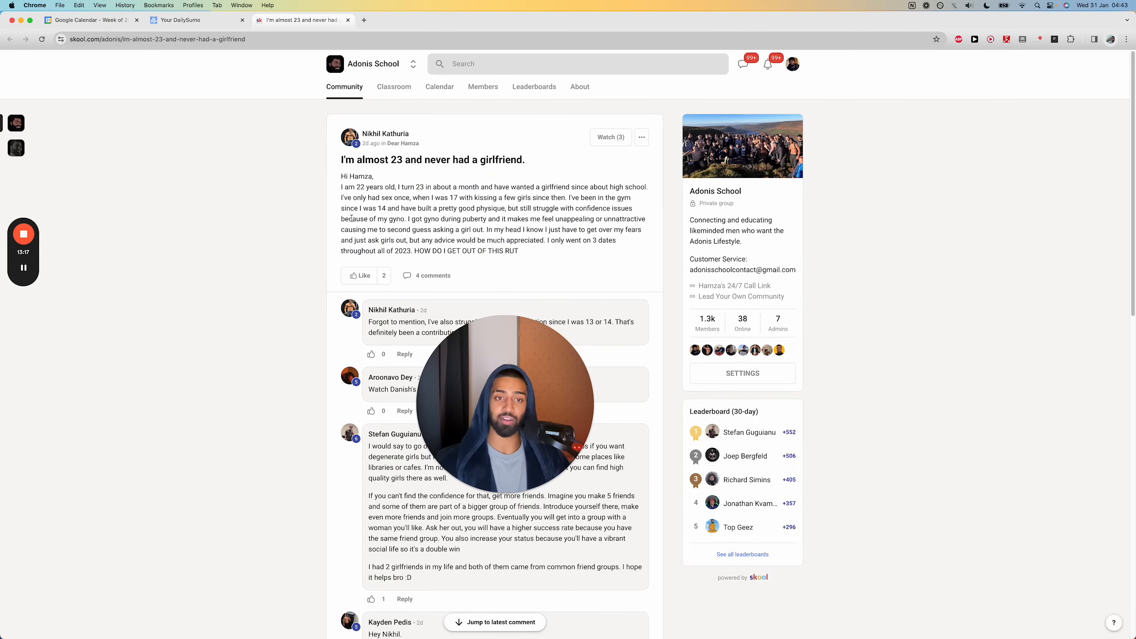
mouse_move(559, 261)
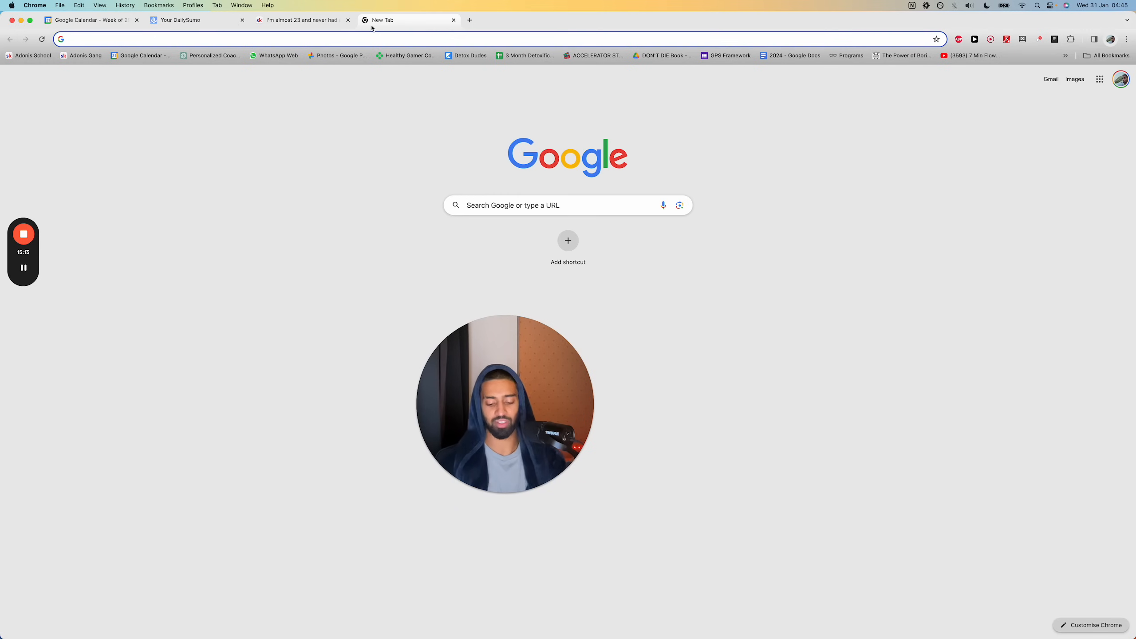
- Search Google for plastic surgery in Newton-le-Willows, then return to the Skool post tab
type("newton le willows")
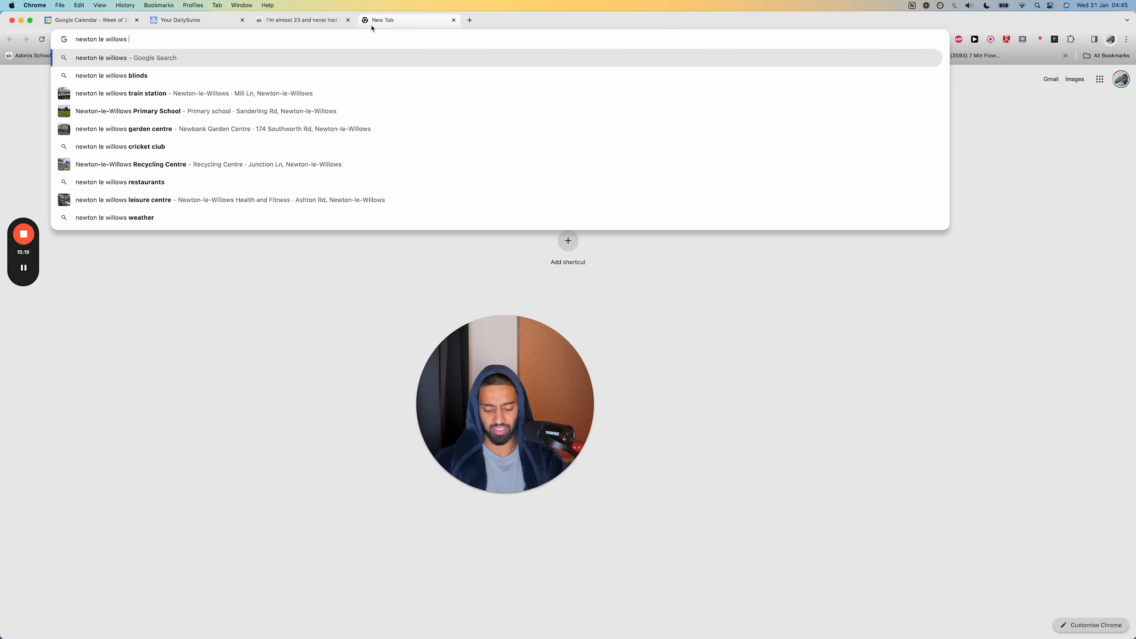
type("plastic su")
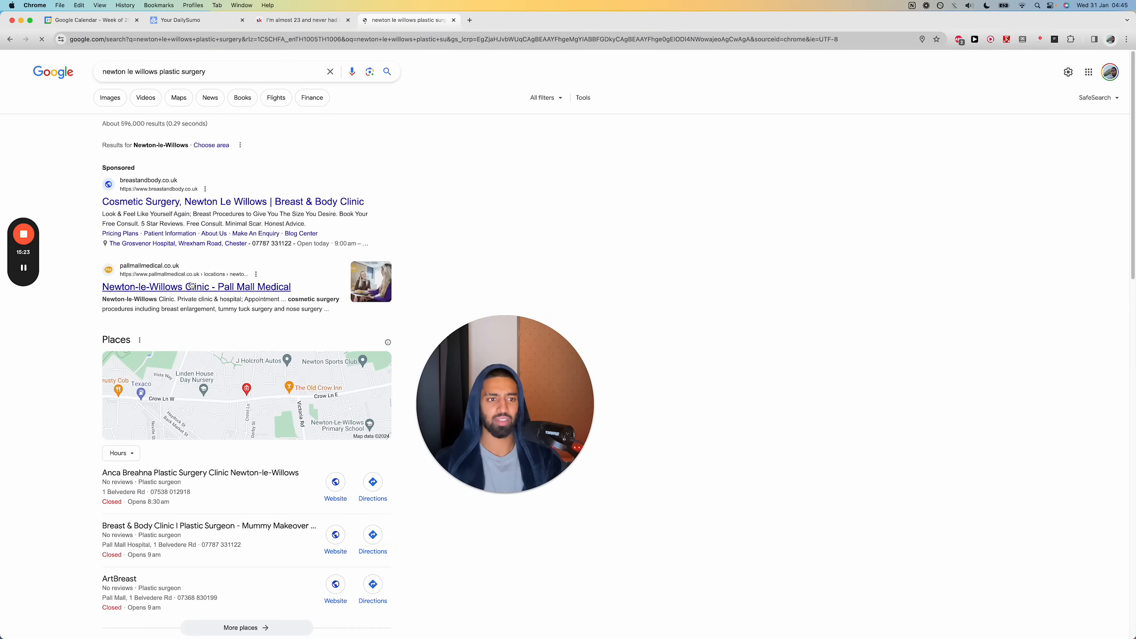
left_click(247, 395)
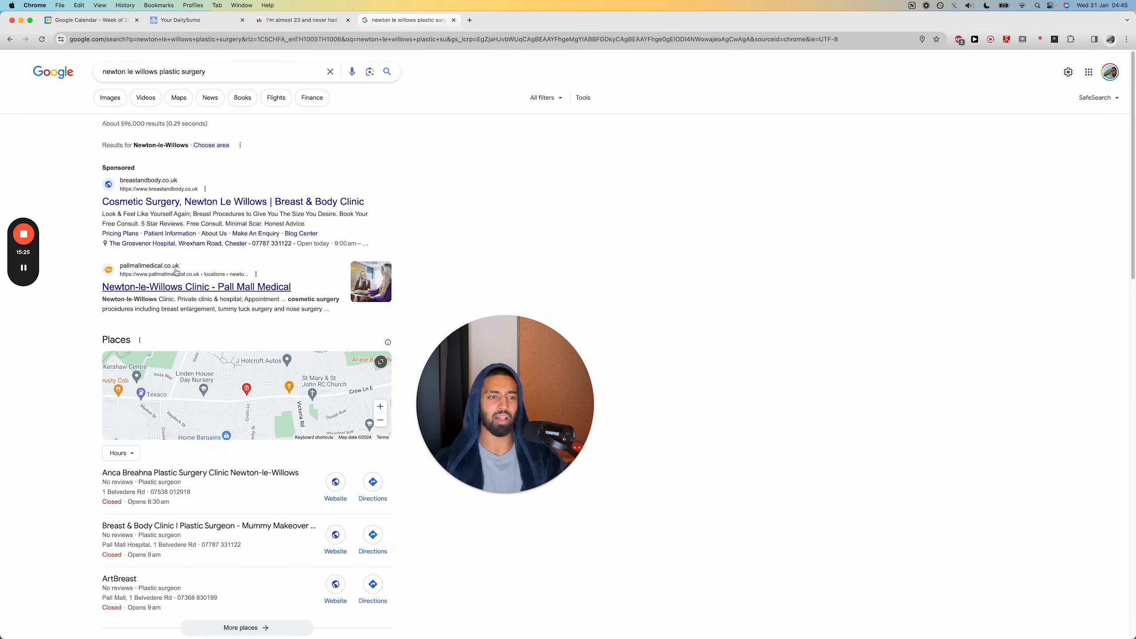
mouse_move(240, 290)
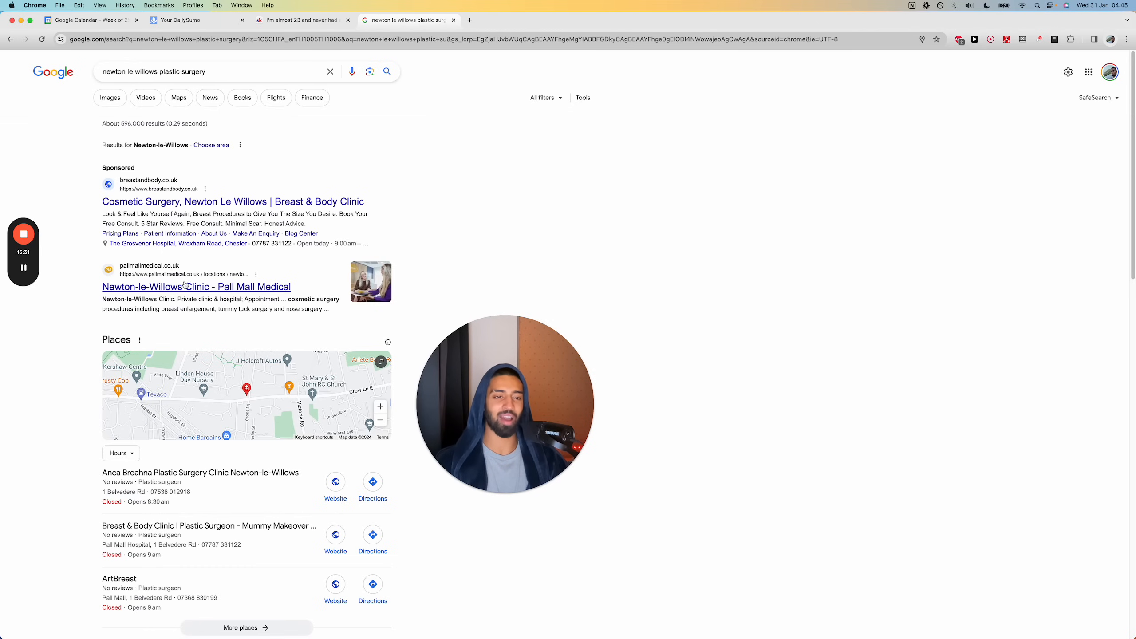
mouse_move(196, 287)
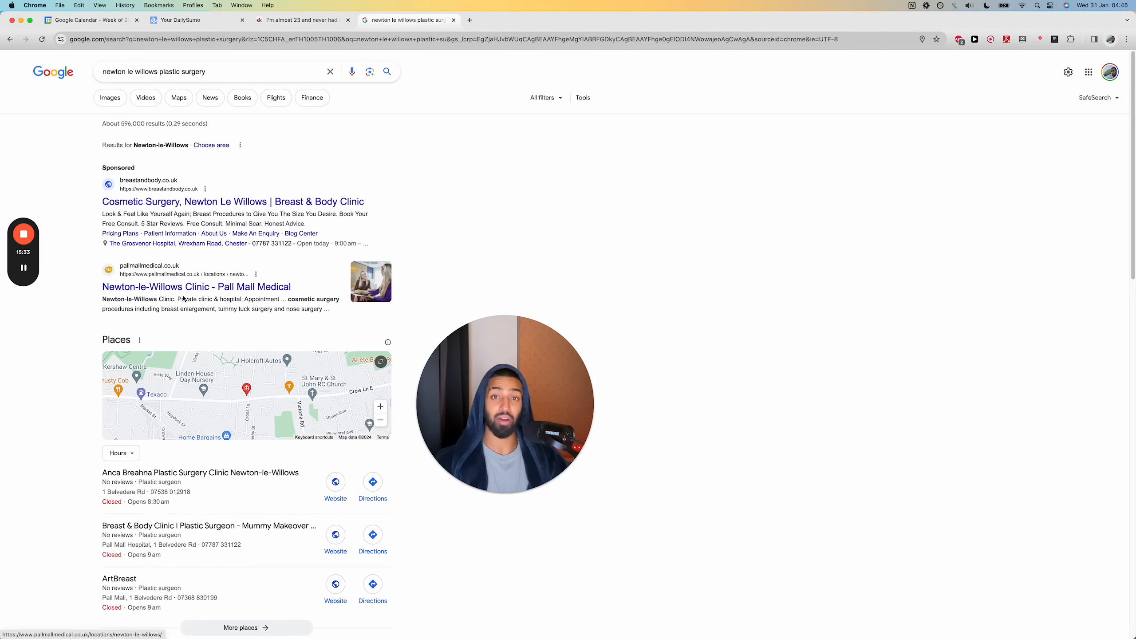
left_click(299, 19)
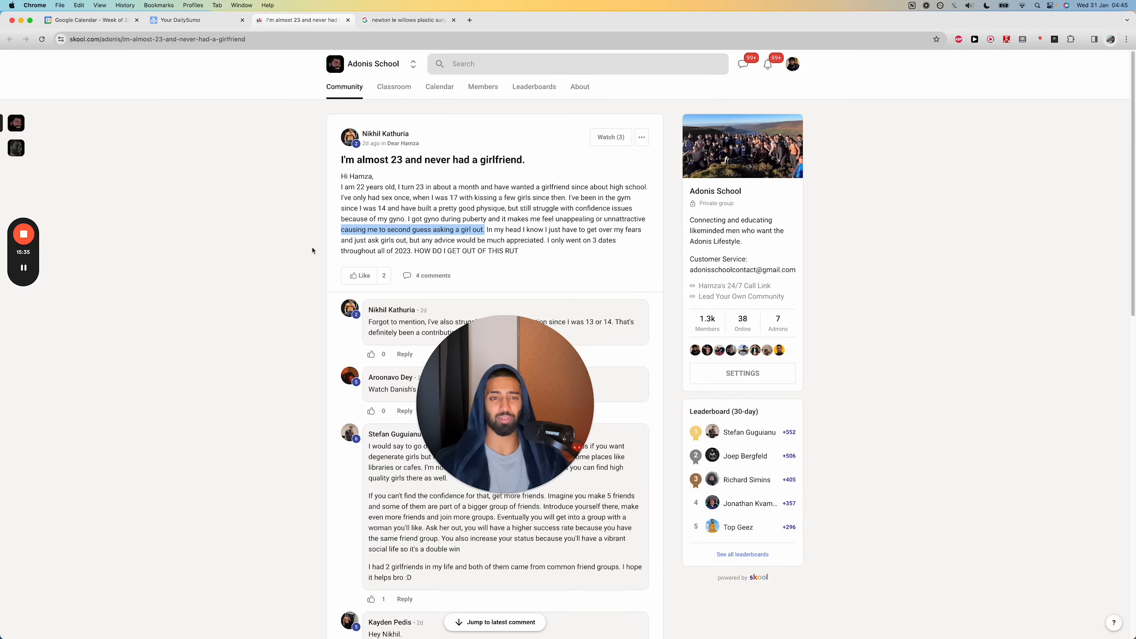
mouse_move(269, 281)
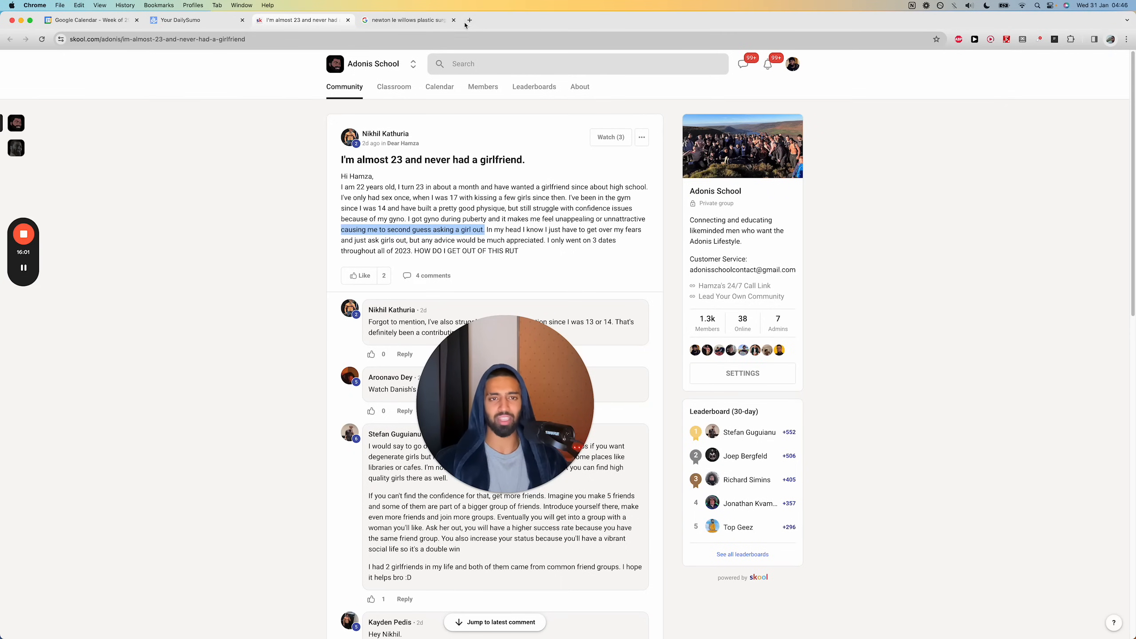
- Open a new Chrome tab for the YouTube home page
left_click(468, 19)
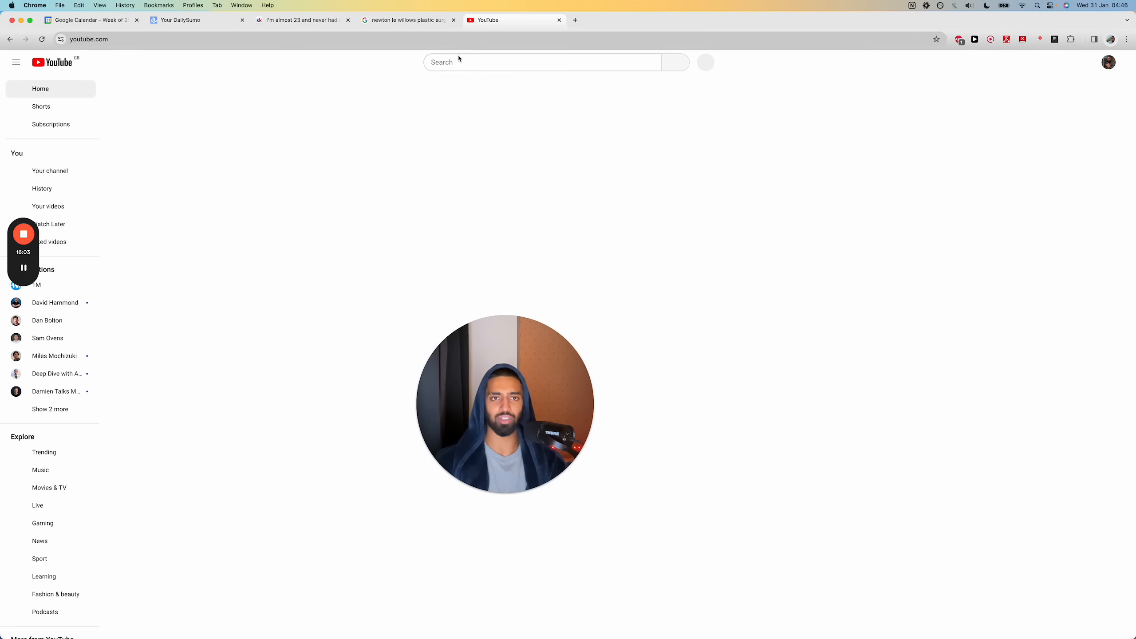
- Search YouTube for 'hamza tit', then switch back to the Skool post tab
type("hamza tit")
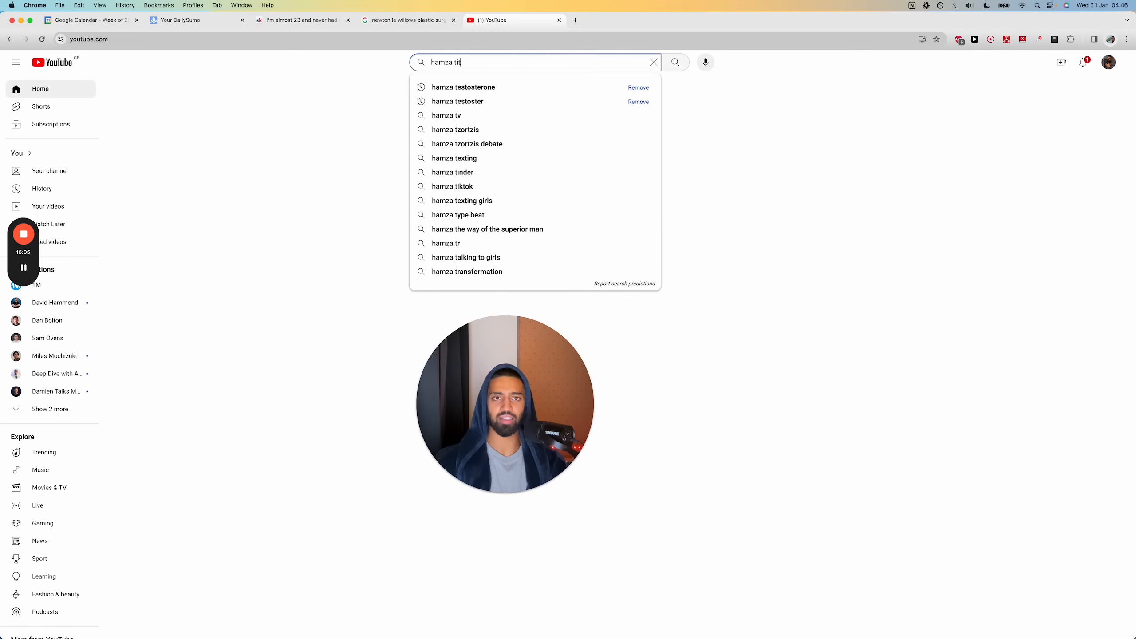
key("Return")
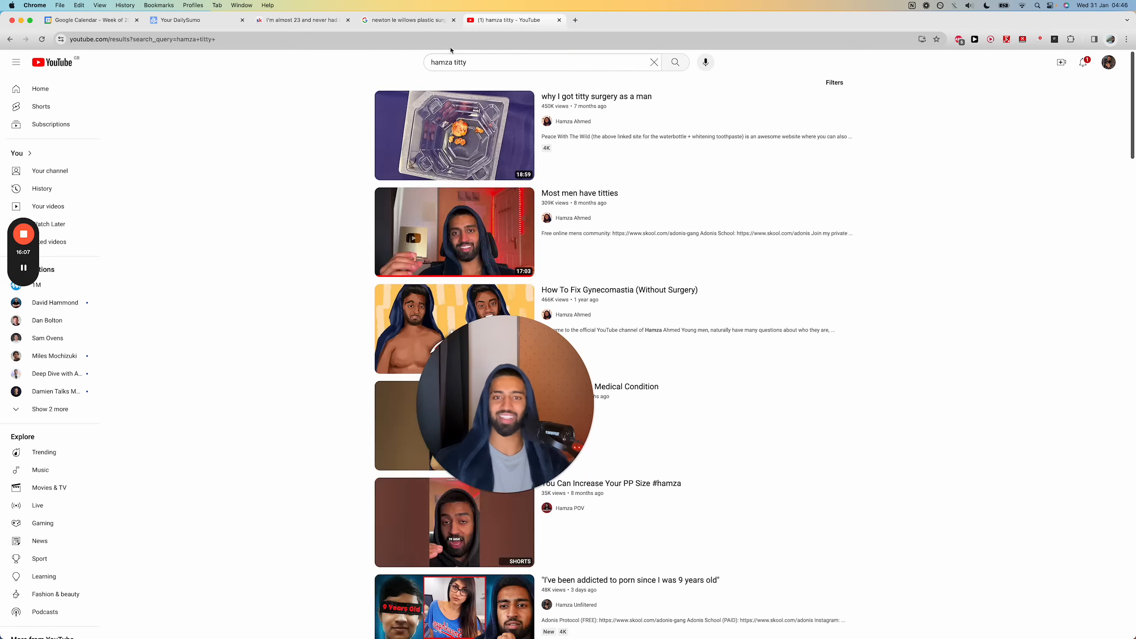
mouse_move(454, 135)
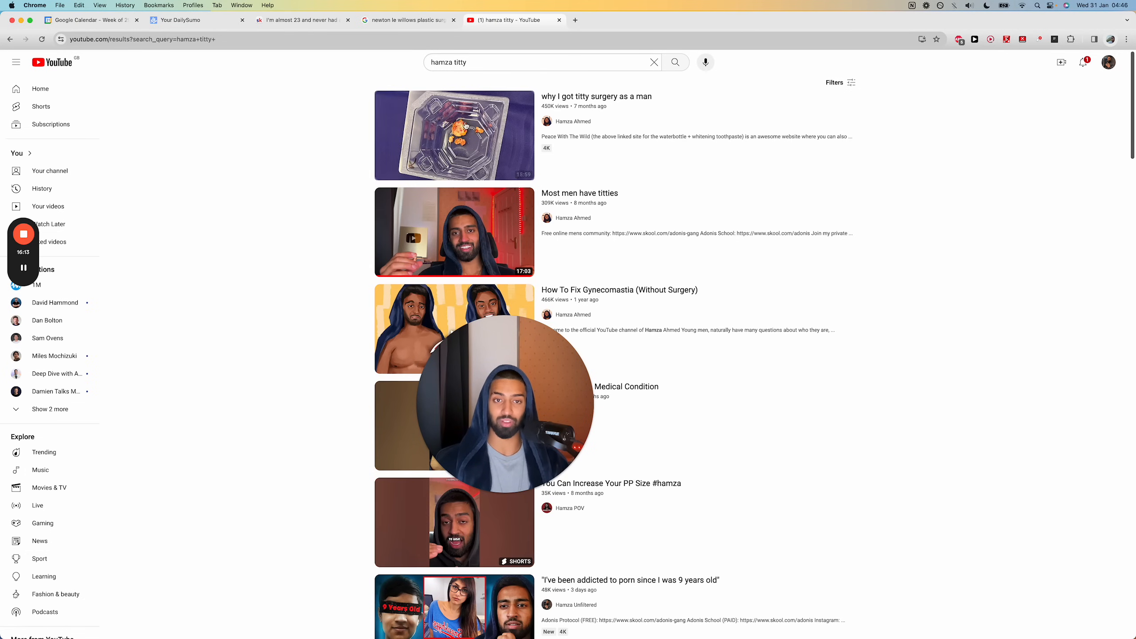
mouse_move(275, 170)
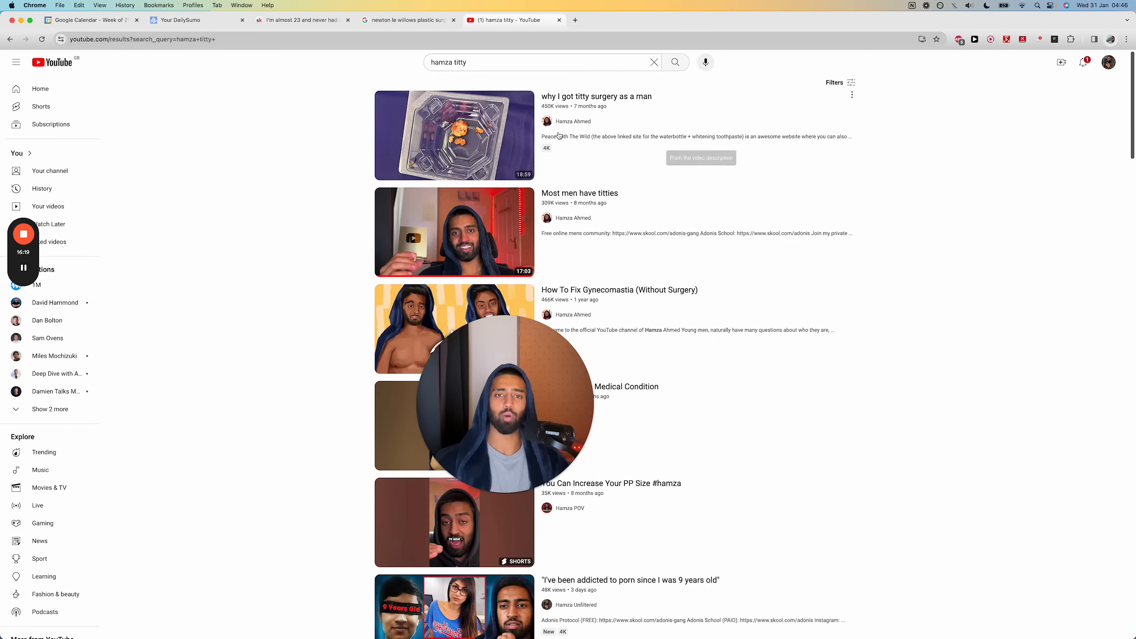
mouse_move(283, 202)
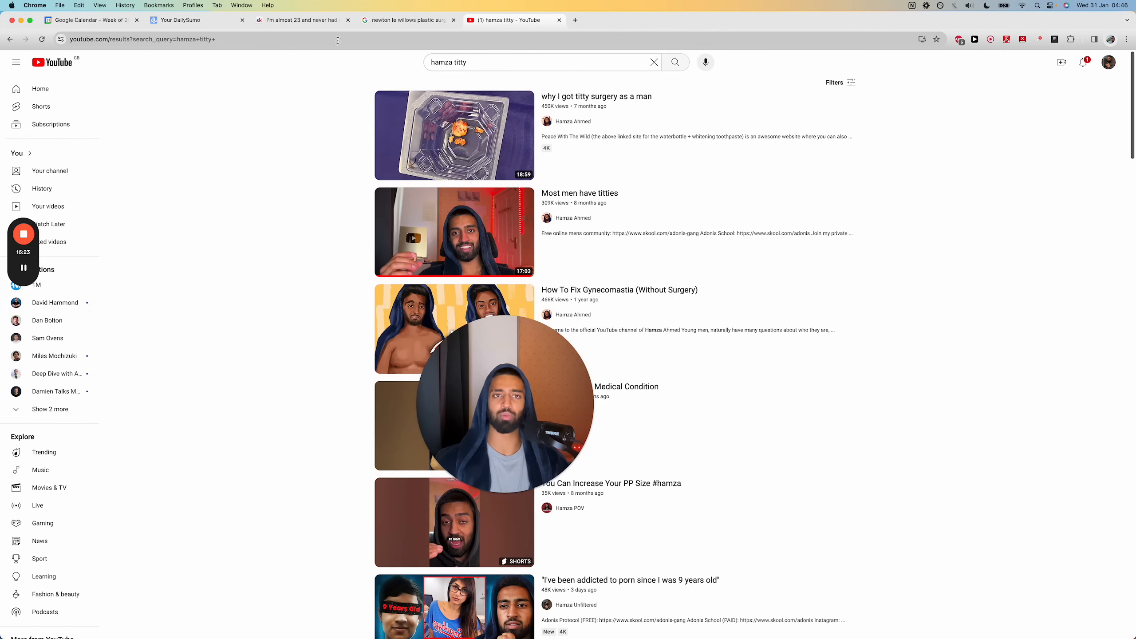
left_click(297, 20)
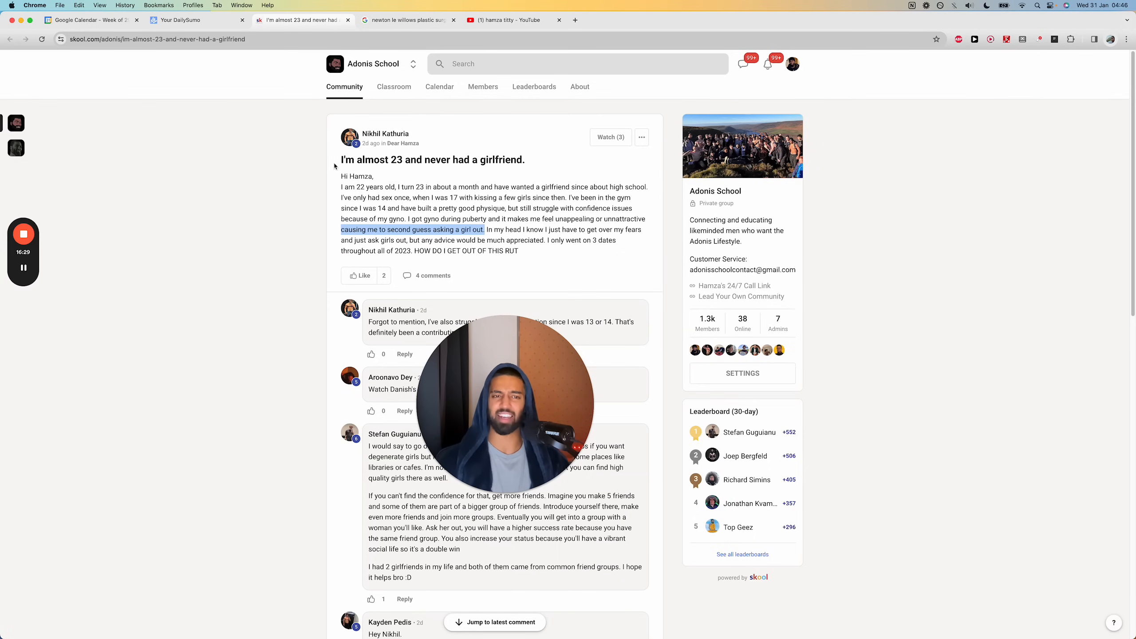
mouse_move(253, 239)
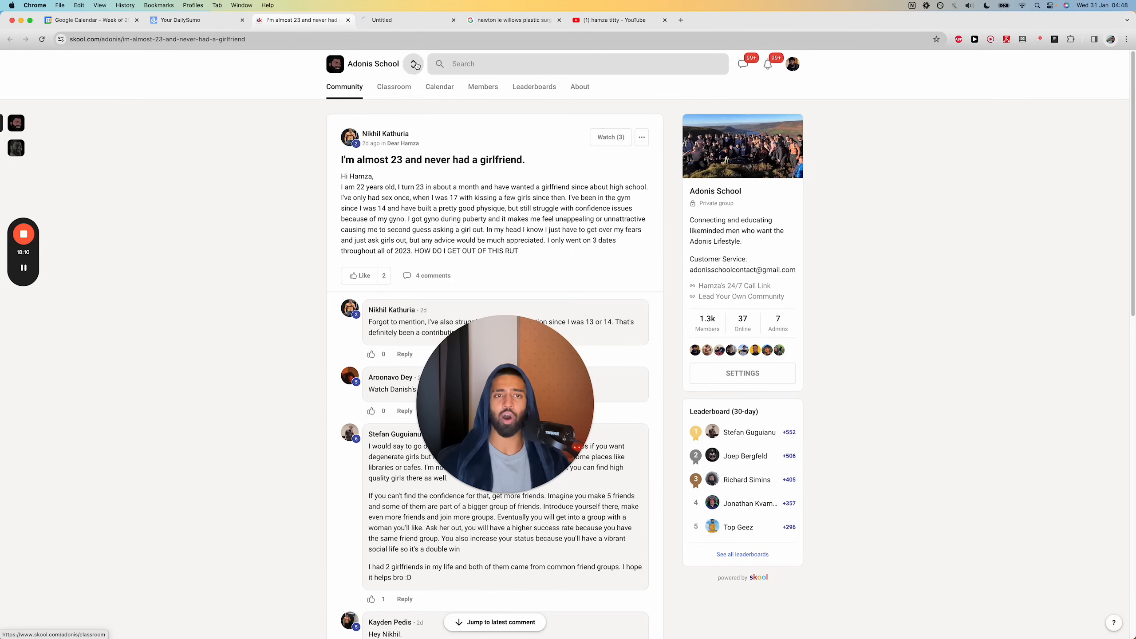
left_click(385, 133)
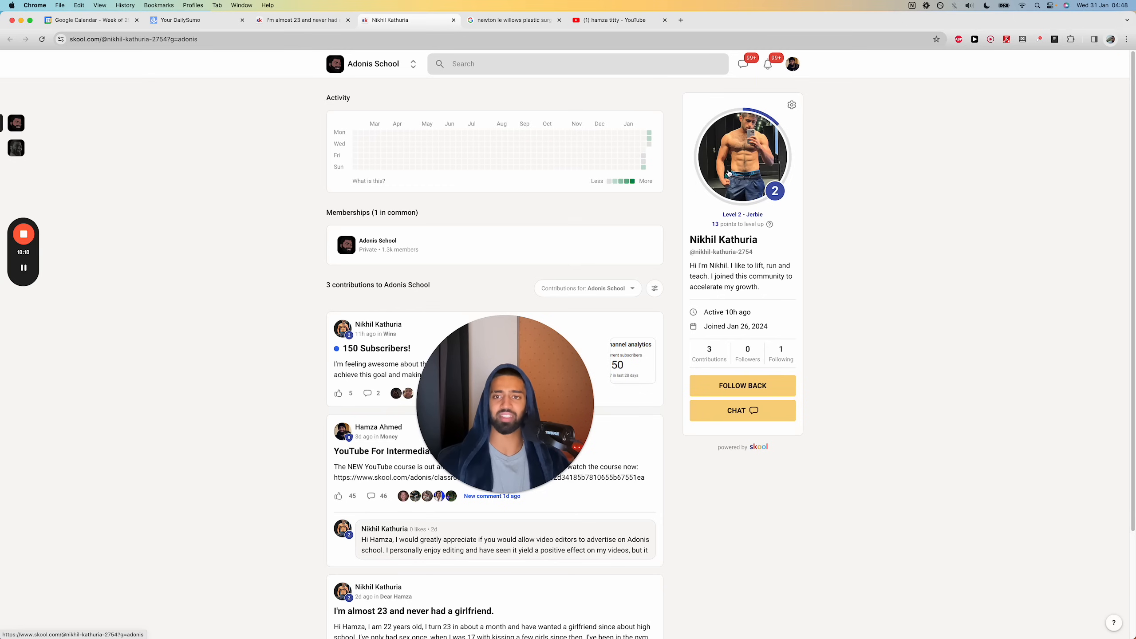
mouse_move(476, 38)
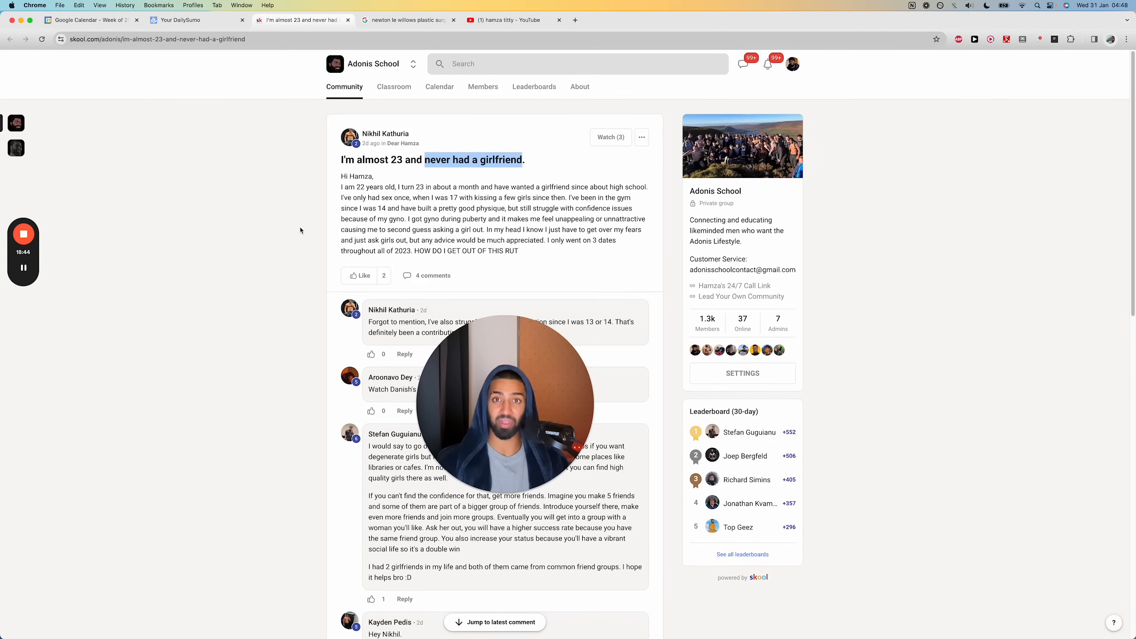
- Switch to Adonis Gang, view its Classroom, then return to its Community feed
left_click(413, 64)
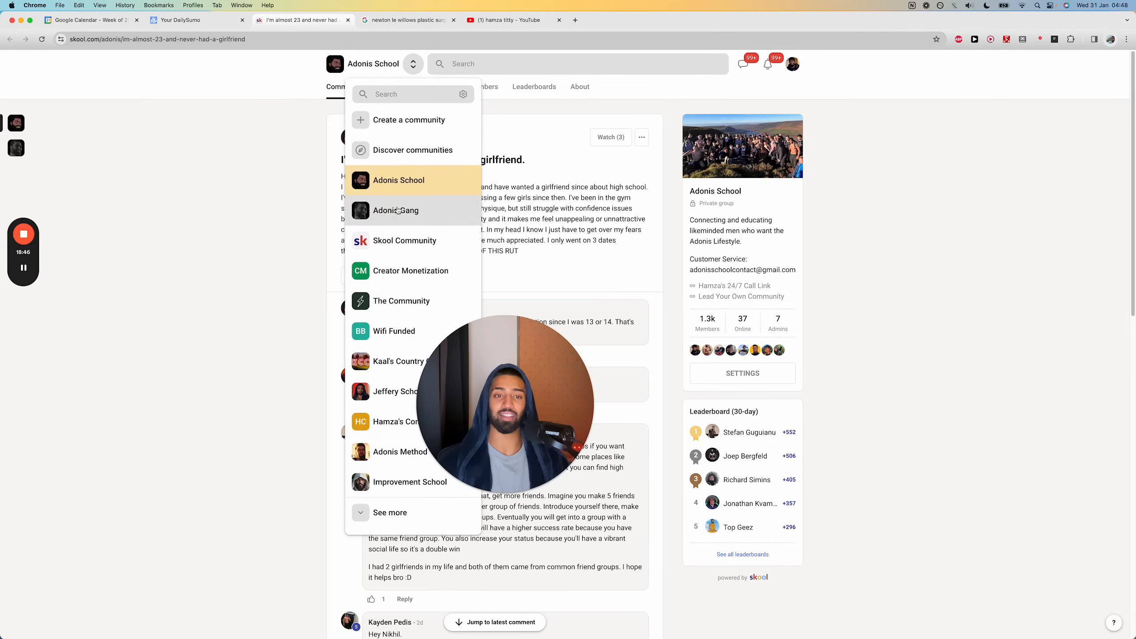
left_click(396, 210)
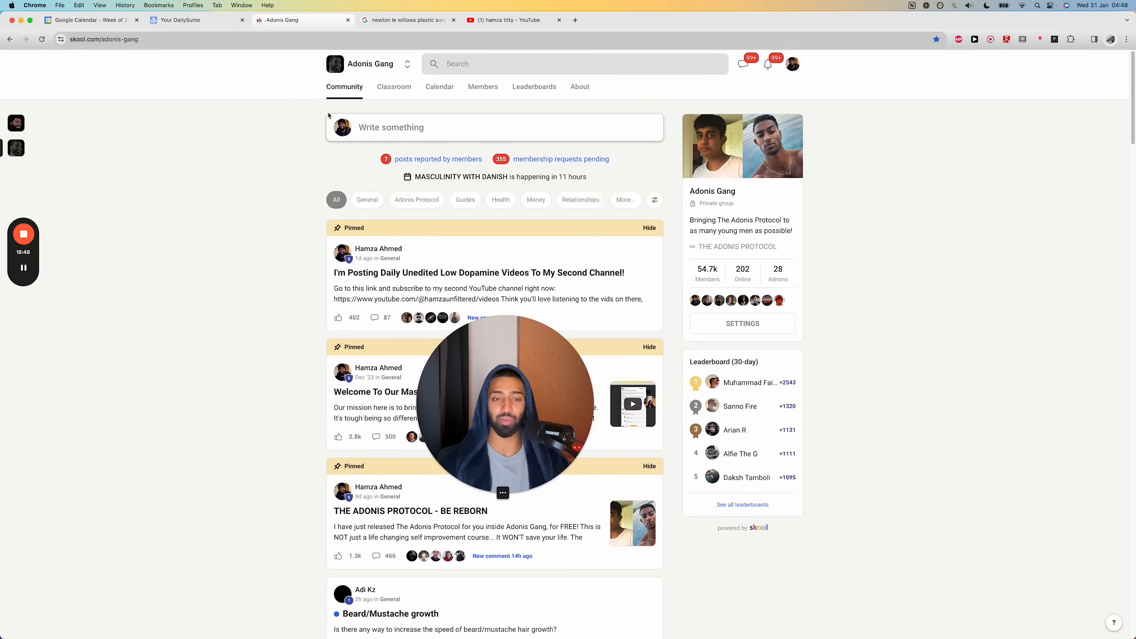
left_click(394, 87)
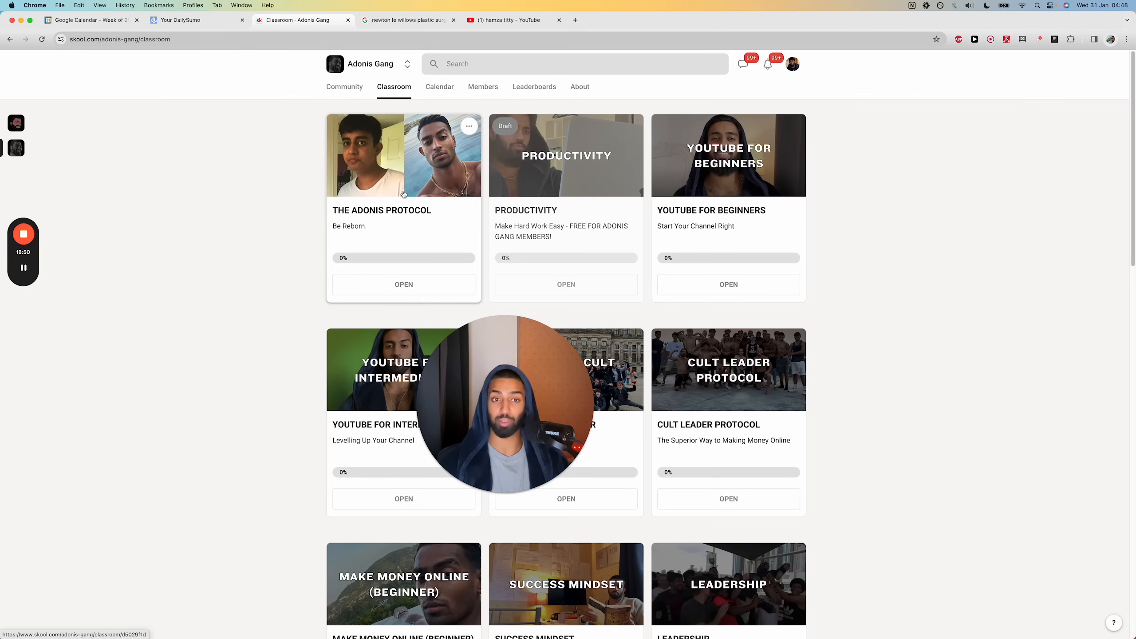
mouse_move(268, 196)
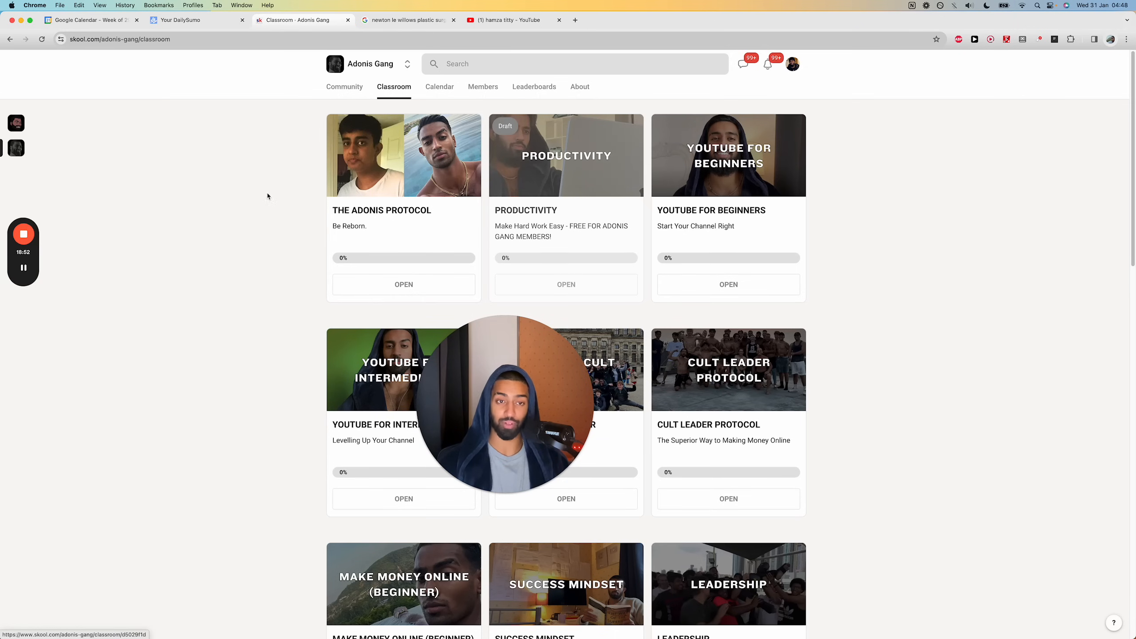
left_click(345, 87)
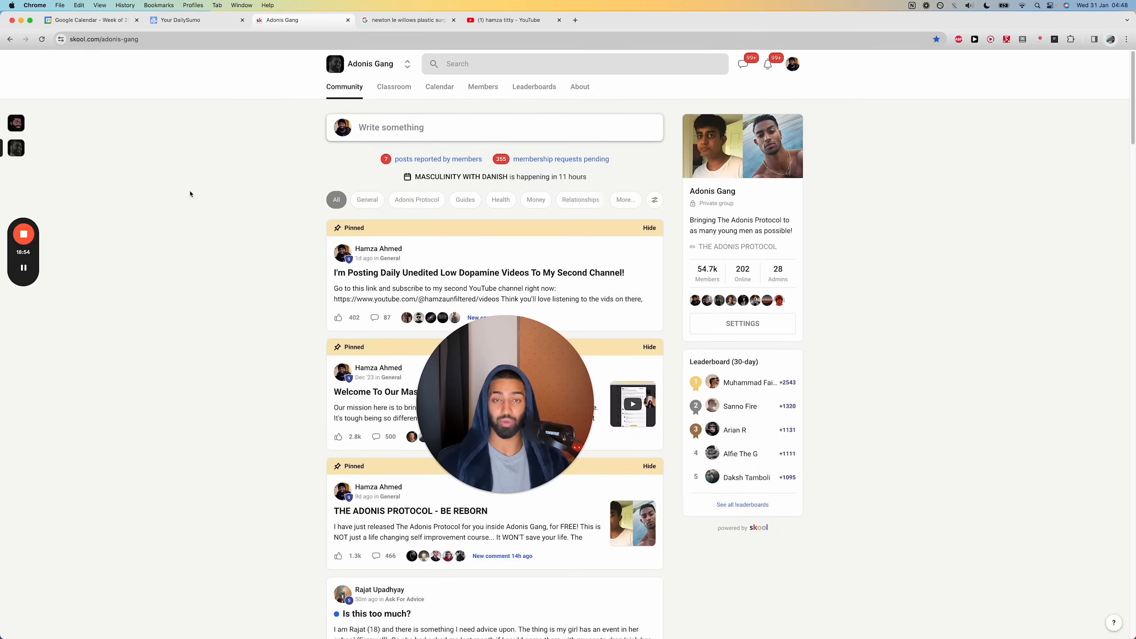